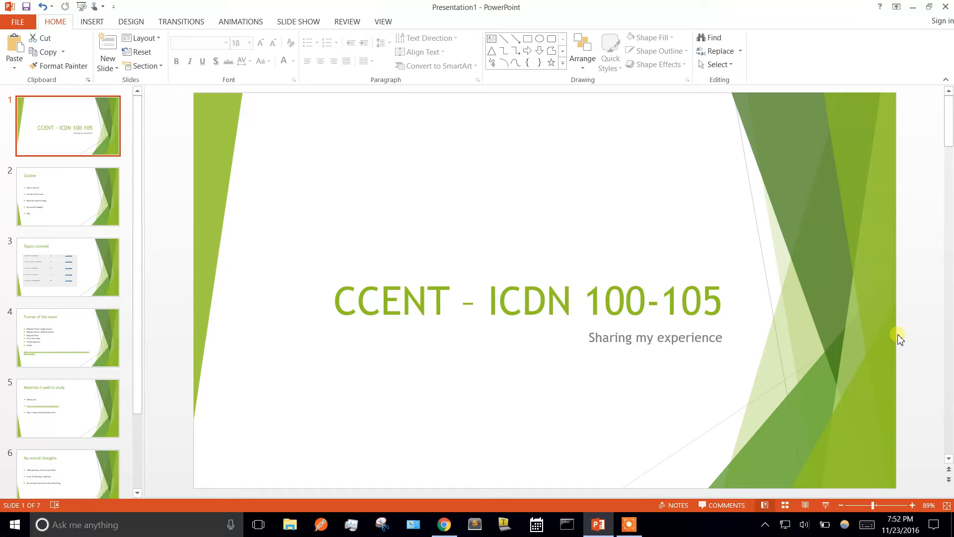
mouse_move(257, 236)
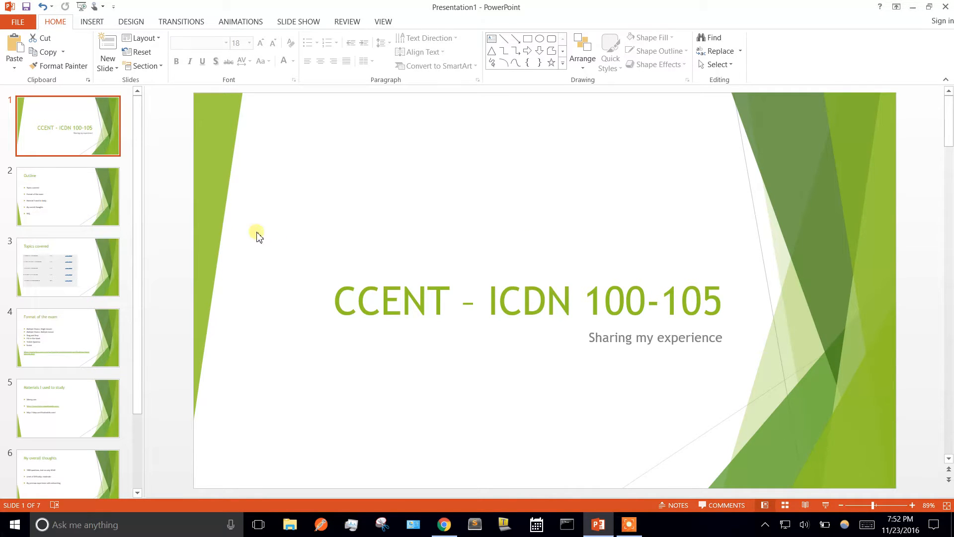
Advance from the title slide to the Outline slide, then to the Topics covered slide
click(68, 195)
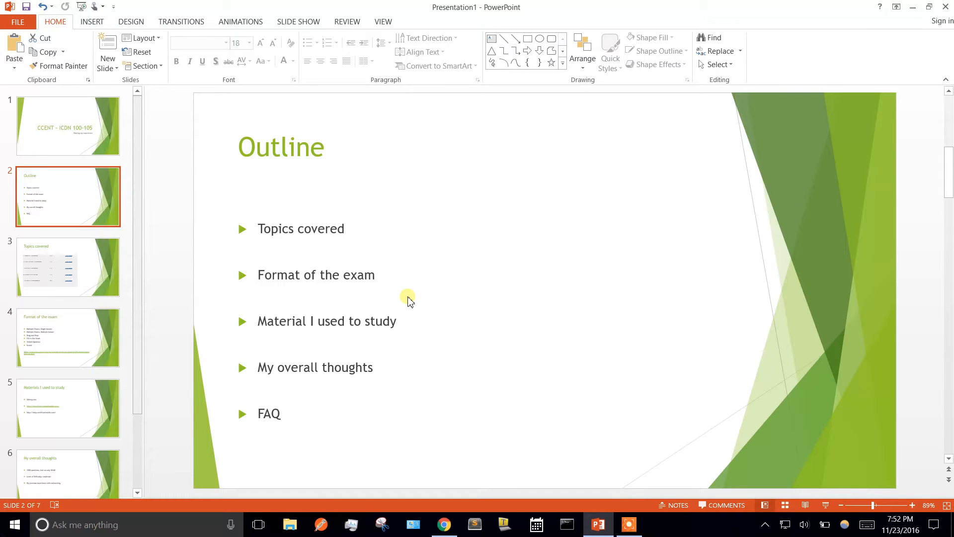
mouse_move(277, 333)
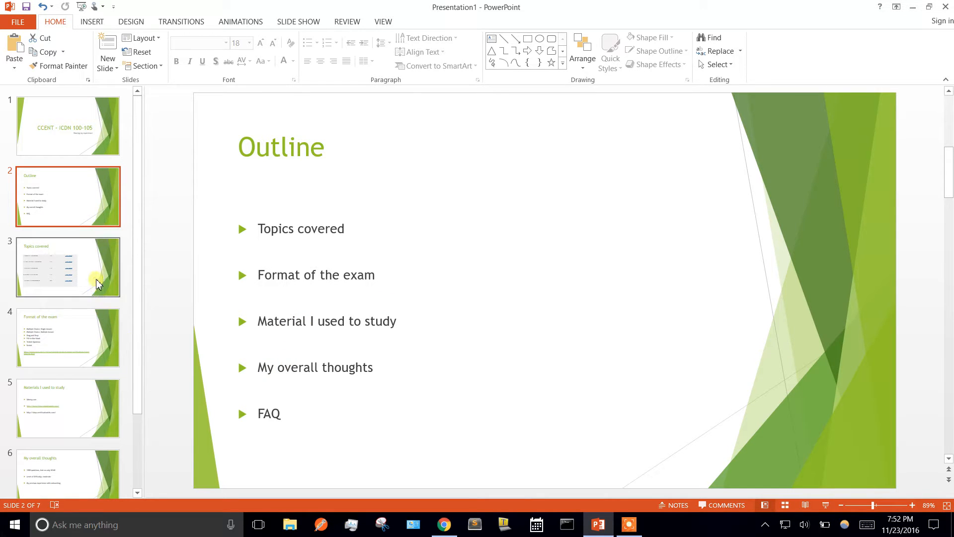
click(68, 266)
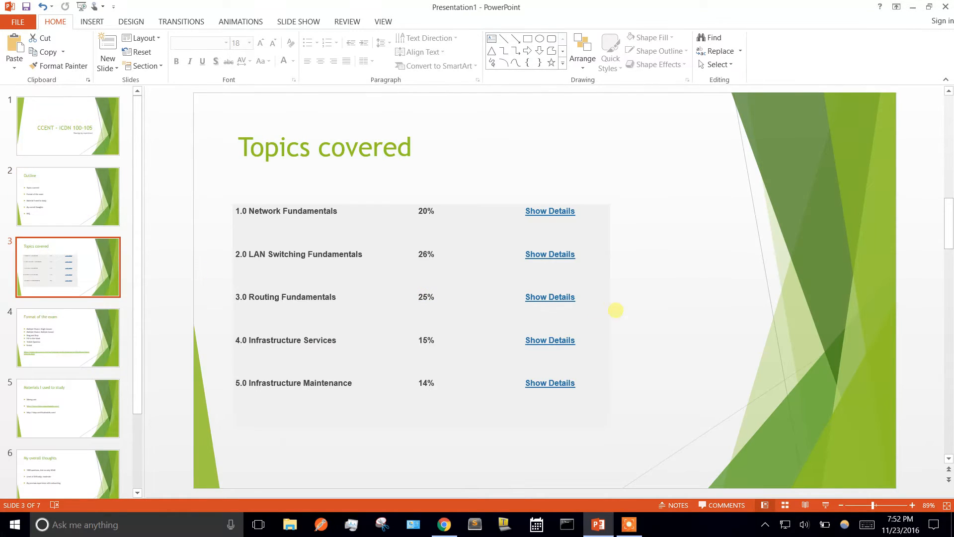
mouse_move(654, 301)
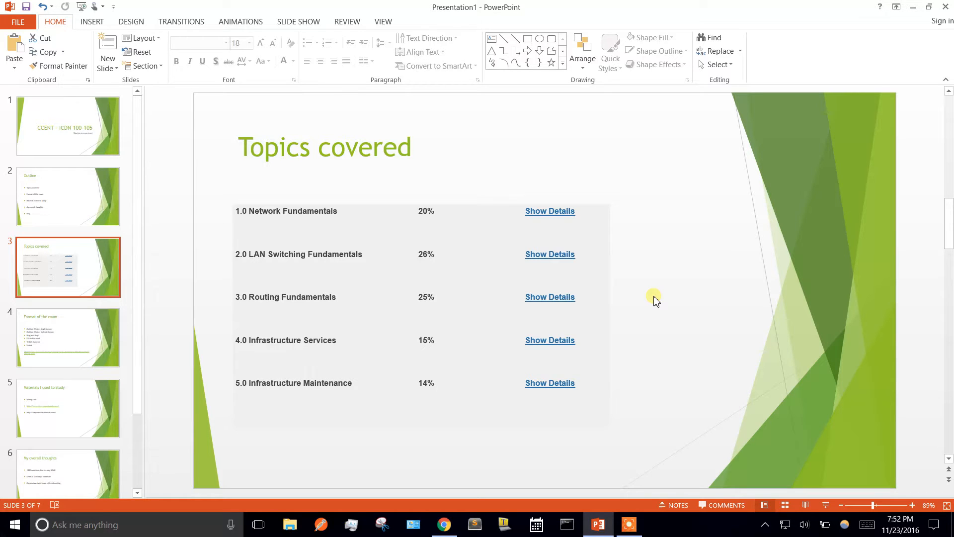
mouse_move(443, 524)
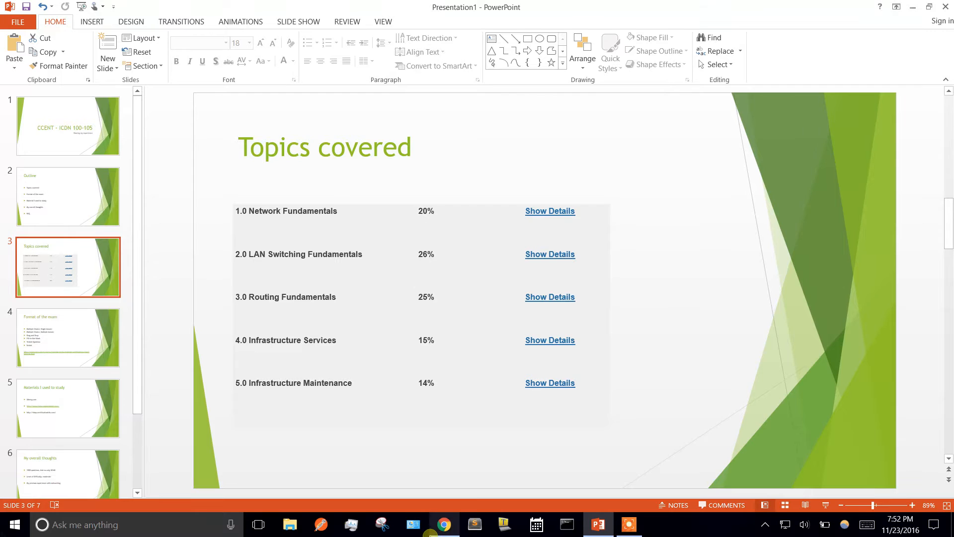
Search Google for "ccent" and reach the Cisco Learning Network ICND1 exam topics page
click(446, 523)
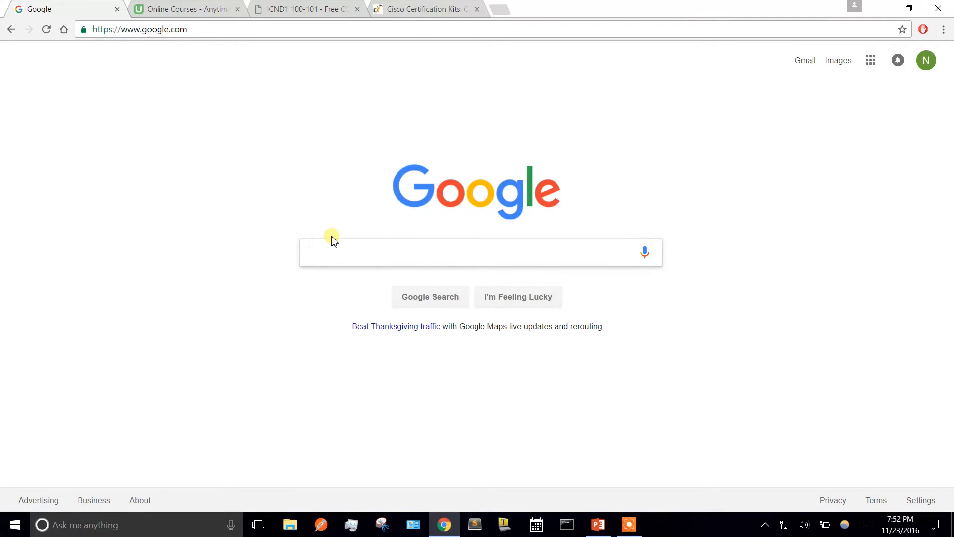
text(ccent)
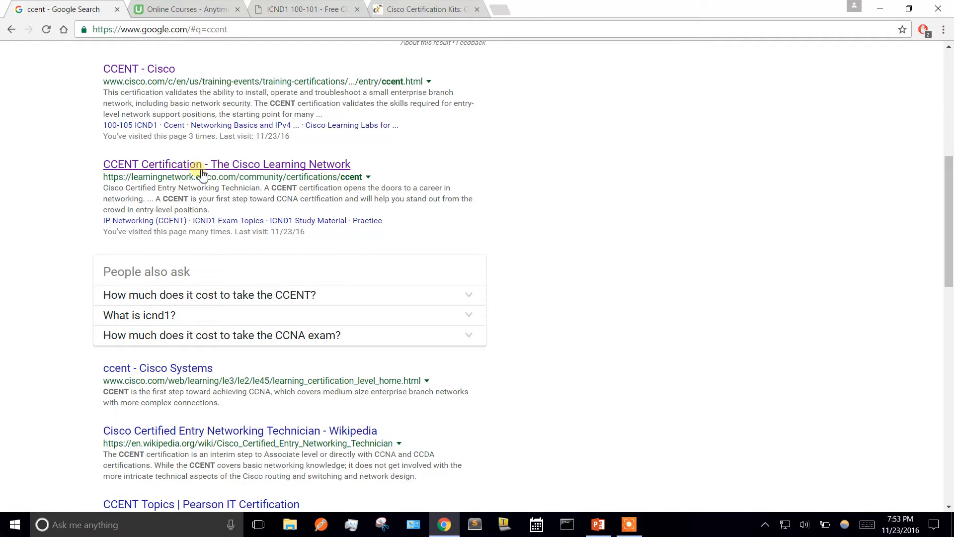
click(227, 164)
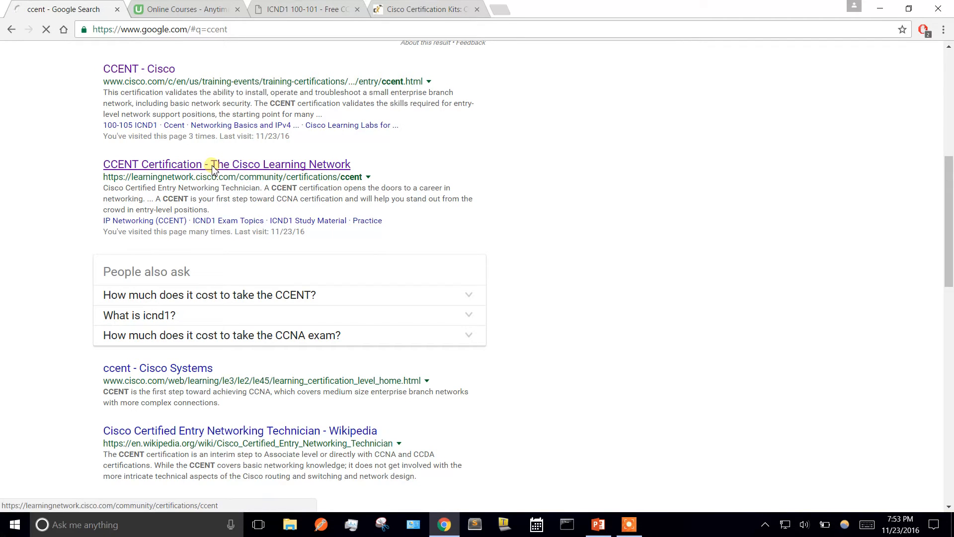
click(227, 164)
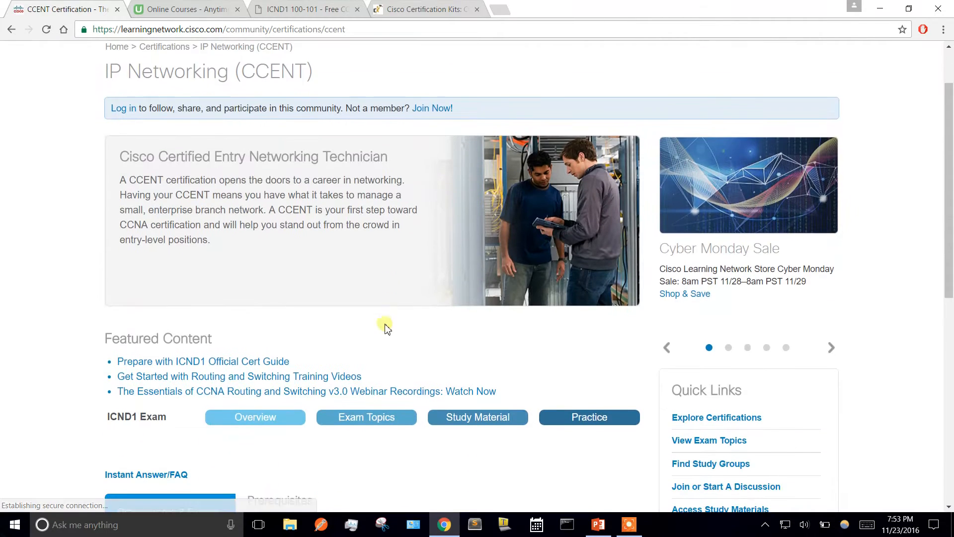
click(367, 416)
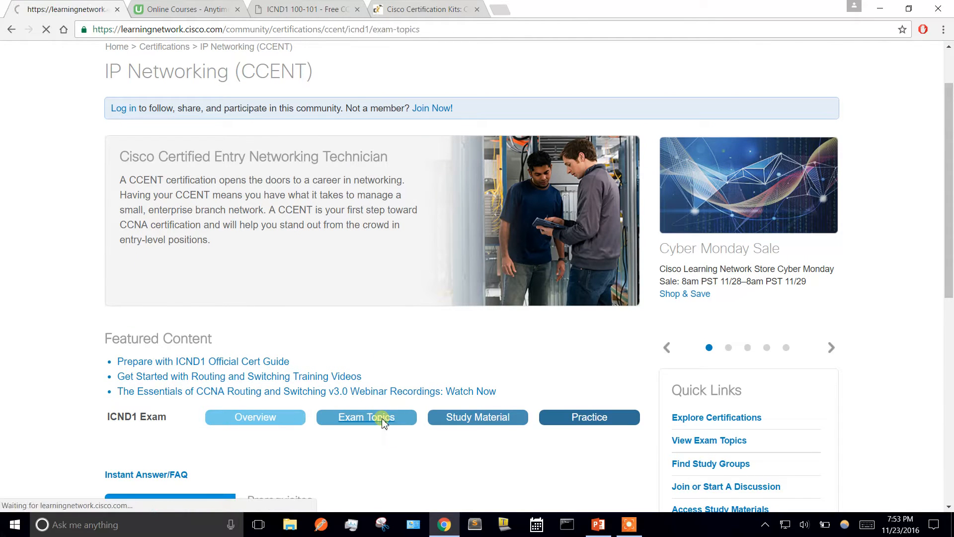
click(366, 416)
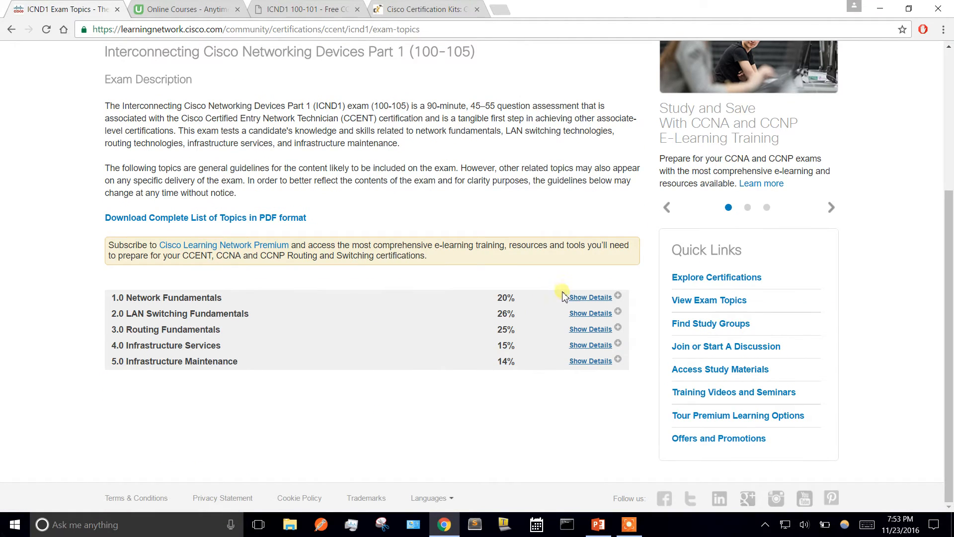
Expand the subtopic lists for all five ICND1 sections, Network Fundamentals through Infrastructure Maintenance
click(590, 298)
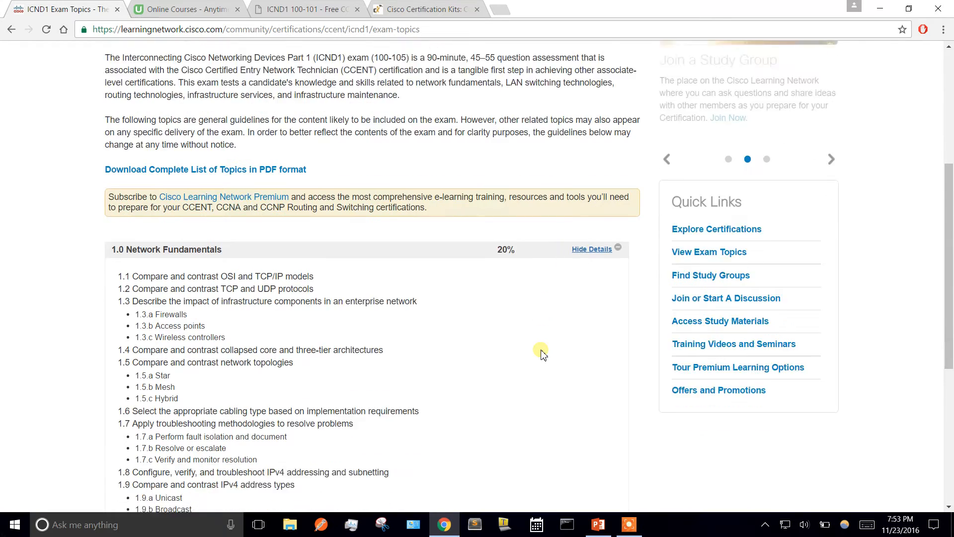
scroll(down, 3)
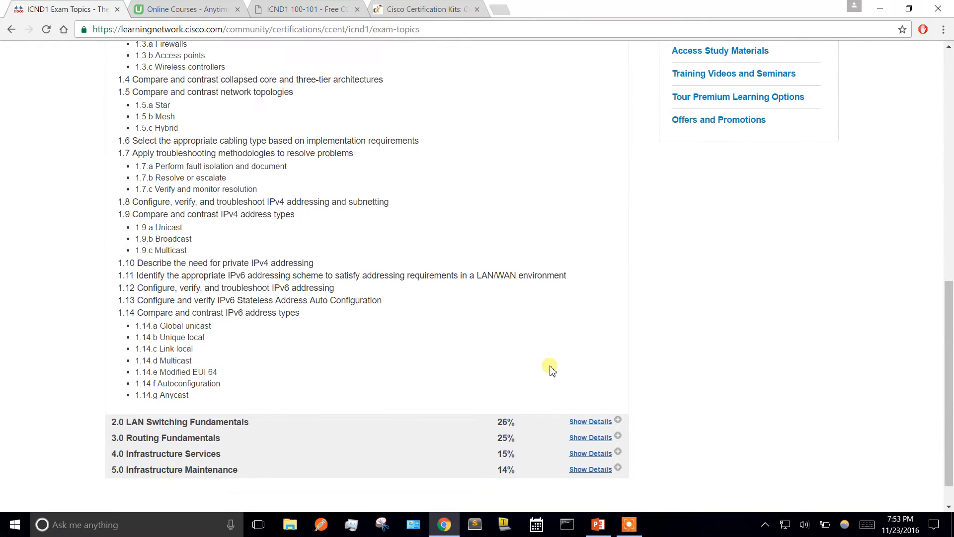
click(589, 422)
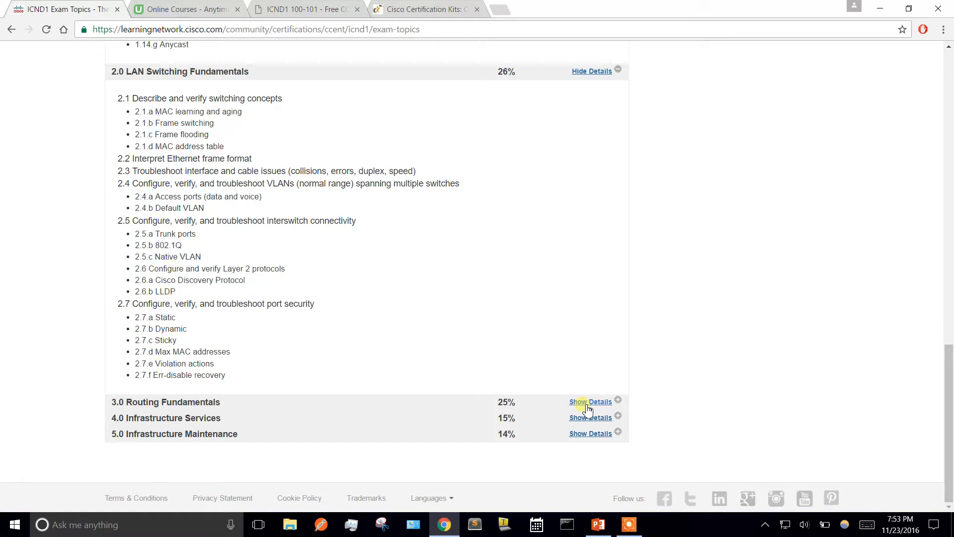
click(590, 401)
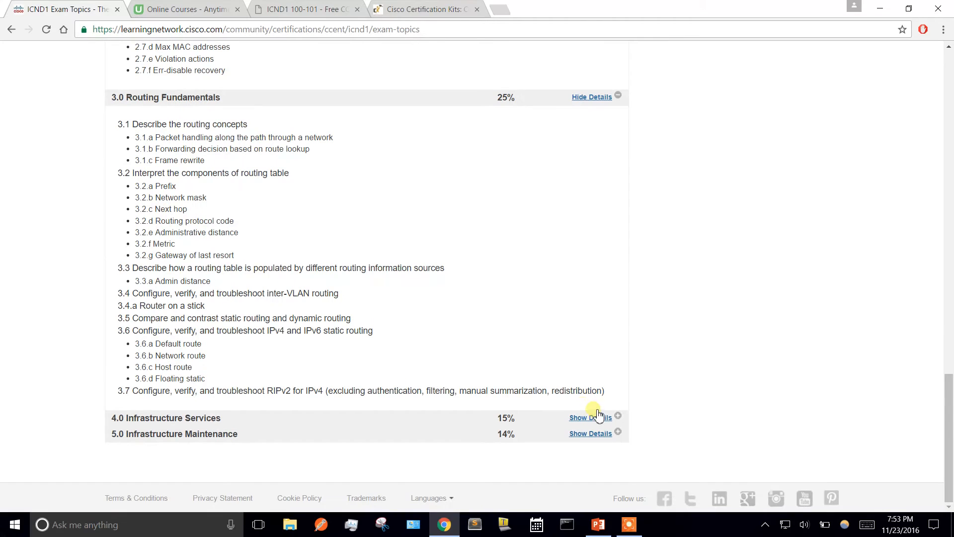
click(590, 418)
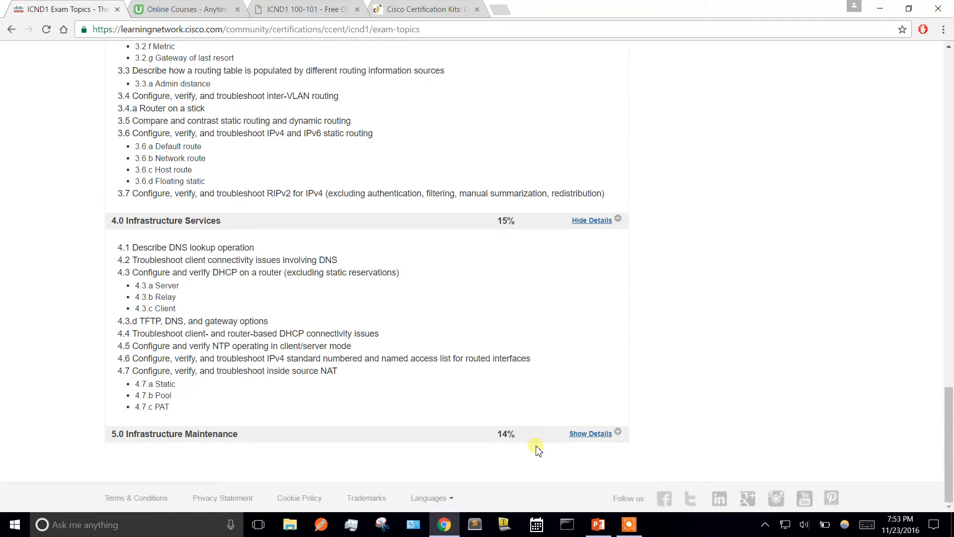
mouse_move(590, 433)
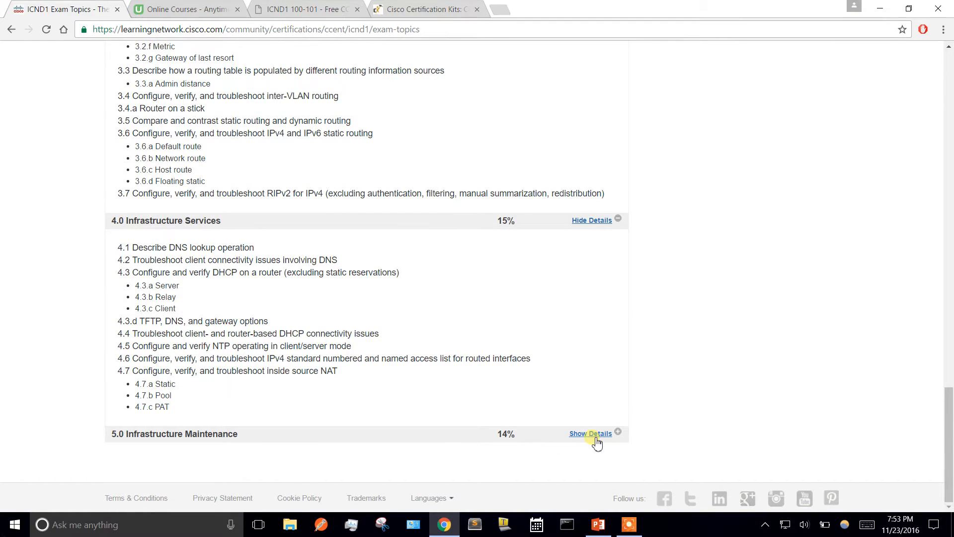
click(589, 434)
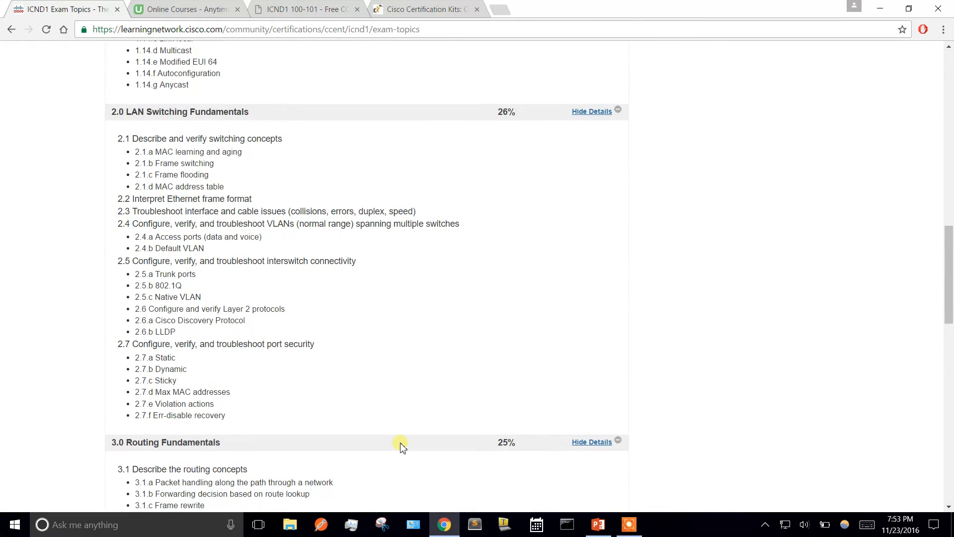
Scroll back through the expanded subtopic lists to review them
scroll(up, 3)
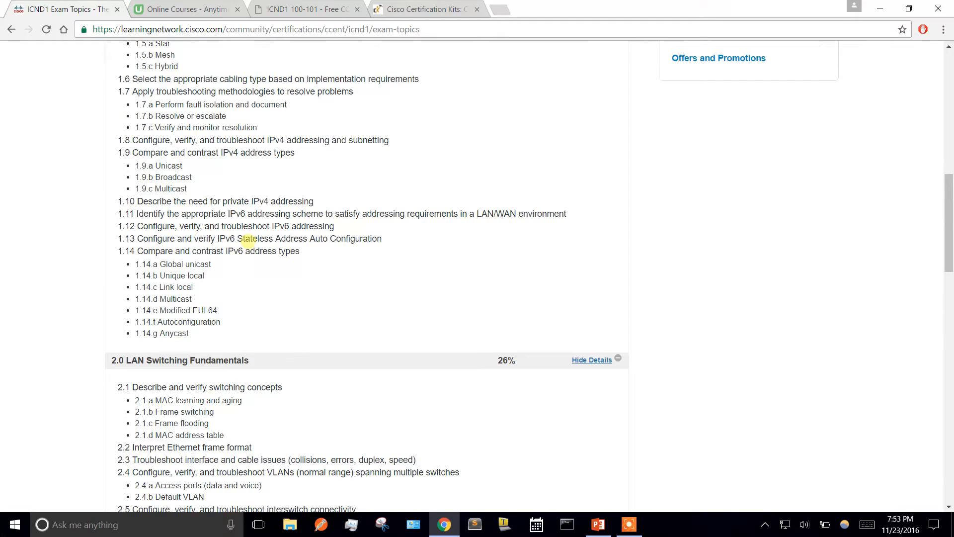
scroll(up, 3)
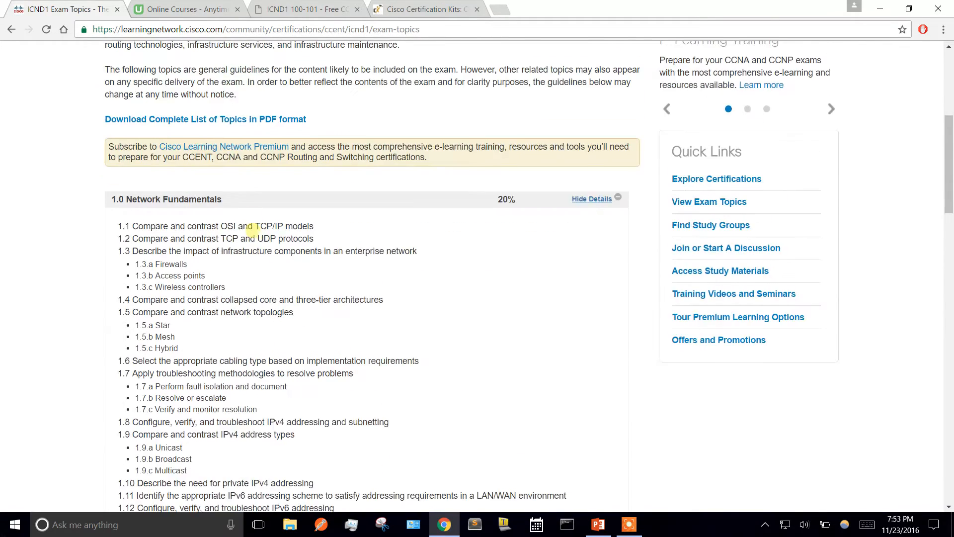
scroll(down, 3)
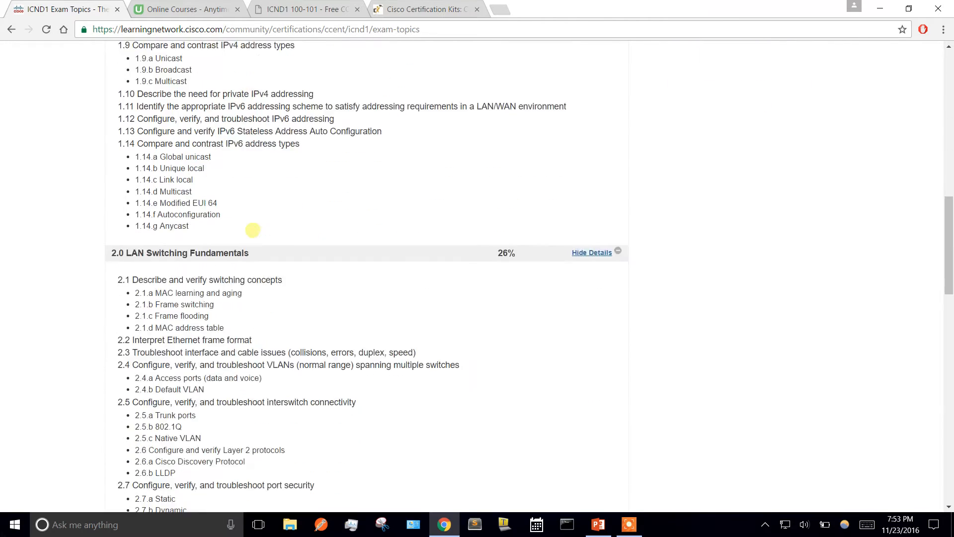
scroll(down, 3)
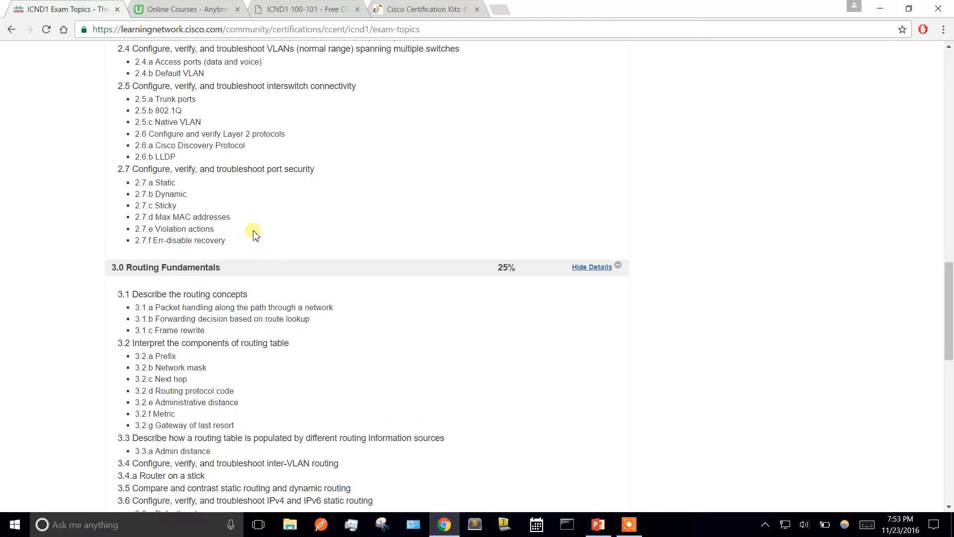
scroll(up, 3)
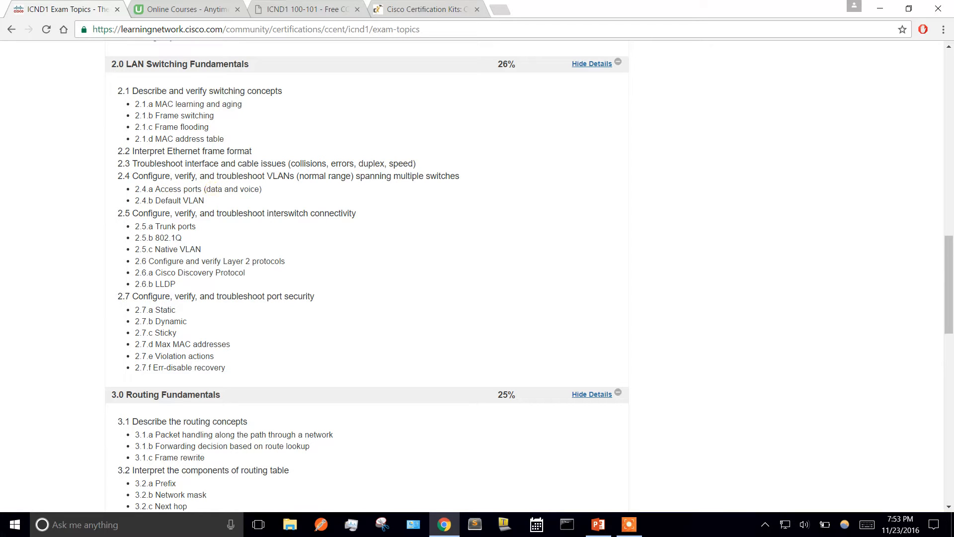
double_click(249, 189)
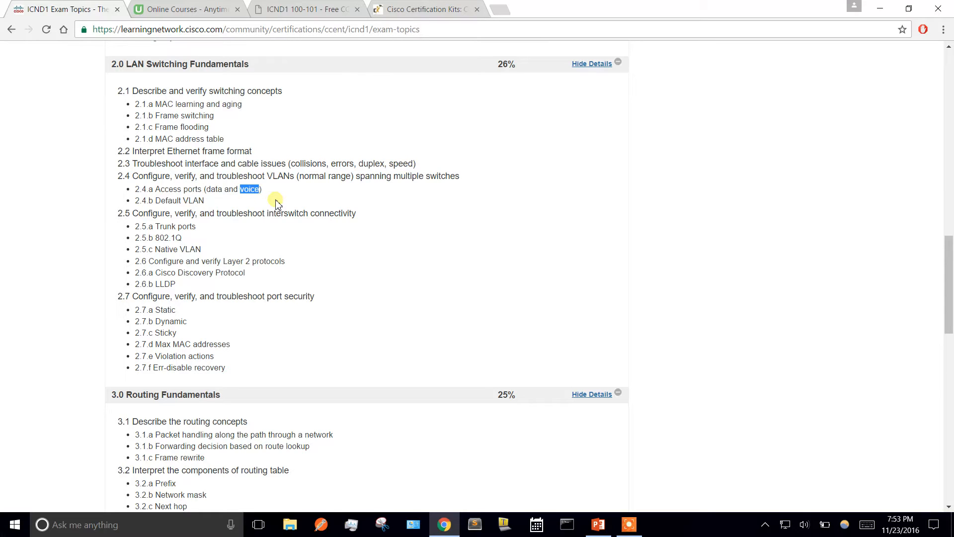
mouse_move(275, 203)
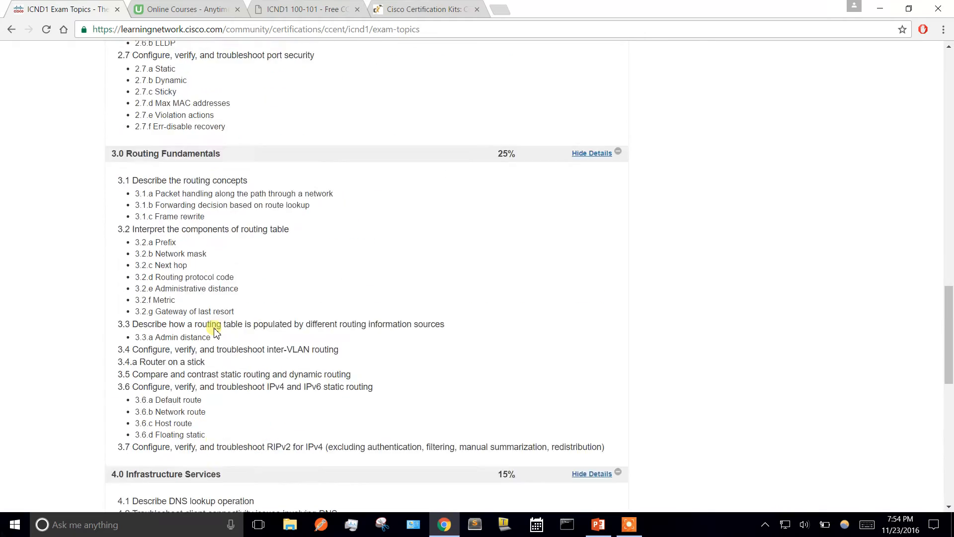
Return to the slide deck and show the Format of the exam slide
click(597, 523)
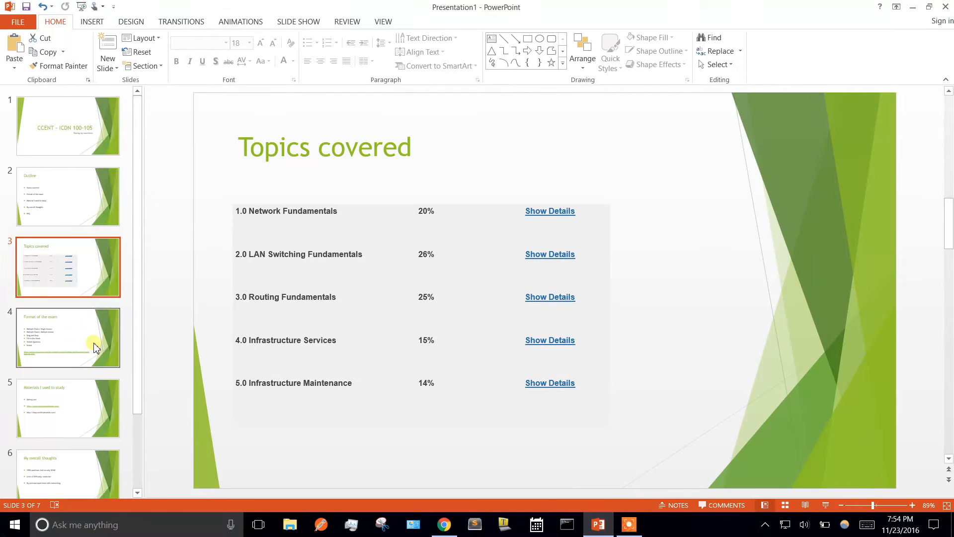
click(69, 338)
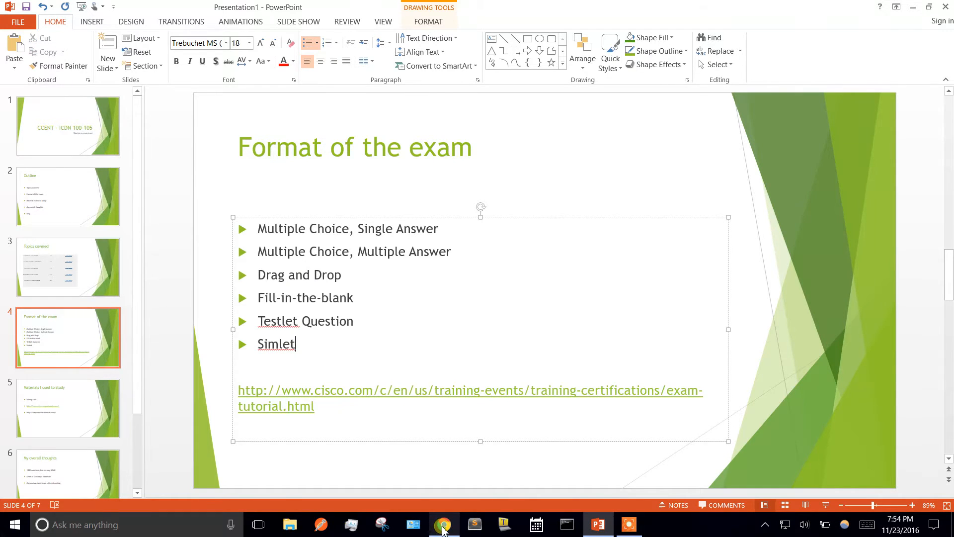
Search "ccent", reach Cisco's 100-105 ICND1 exam page and its exam question tutorial
click(443, 524)
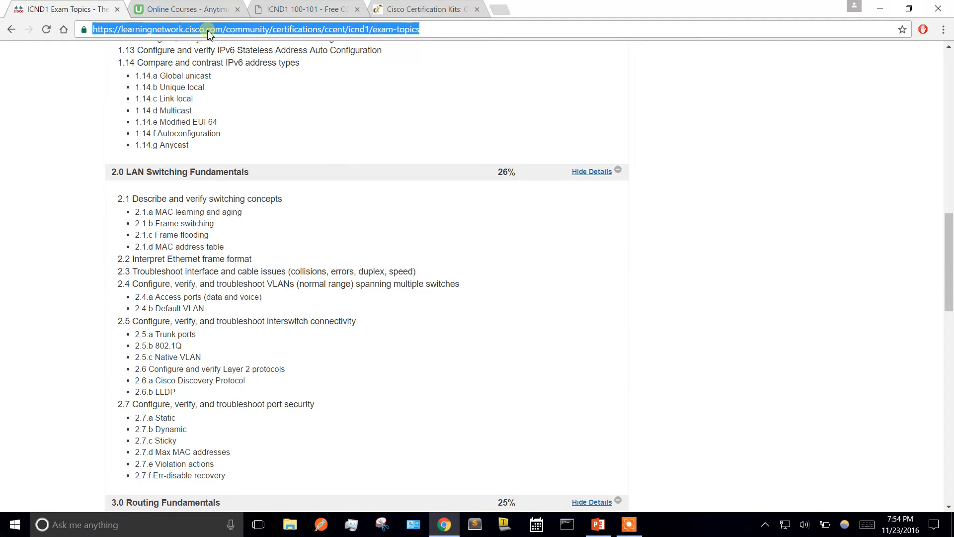
text(ccent)
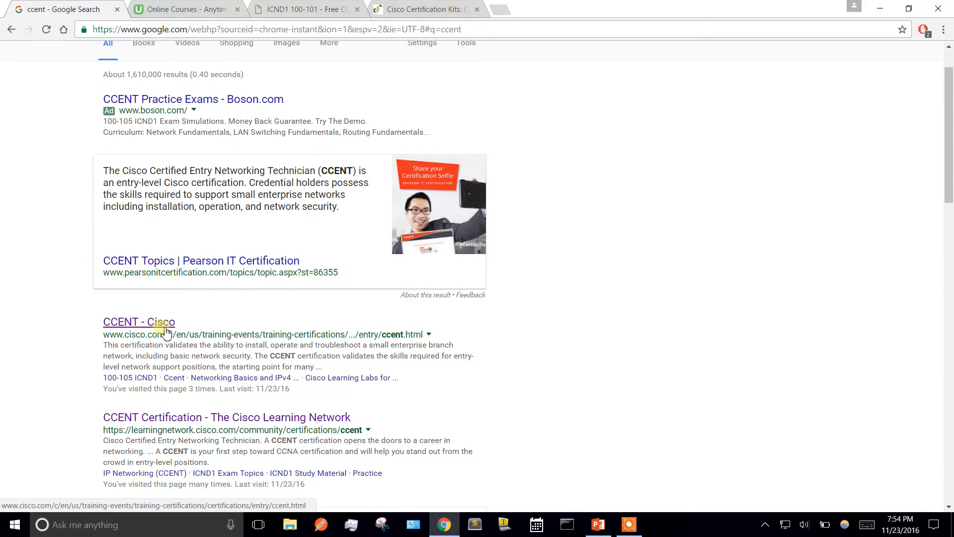
click(140, 321)
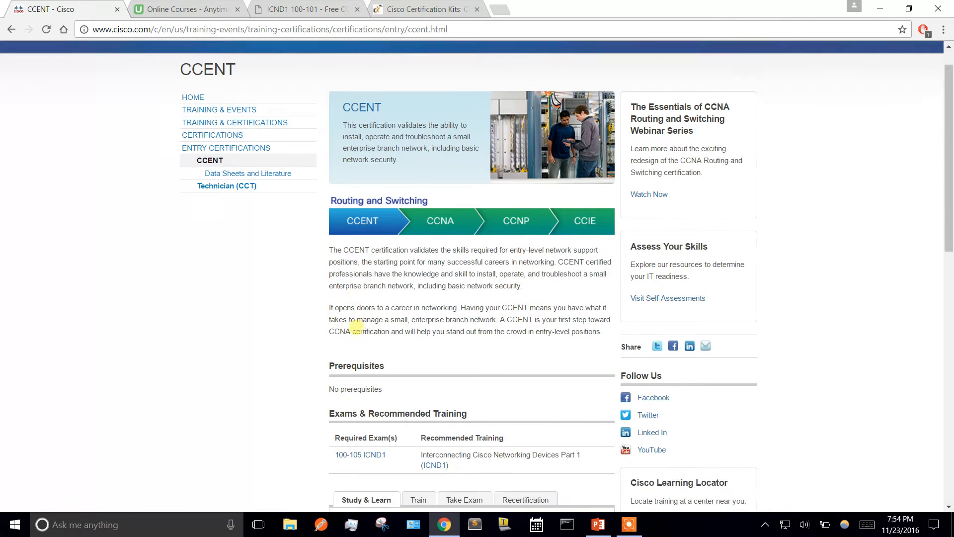
click(360, 457)
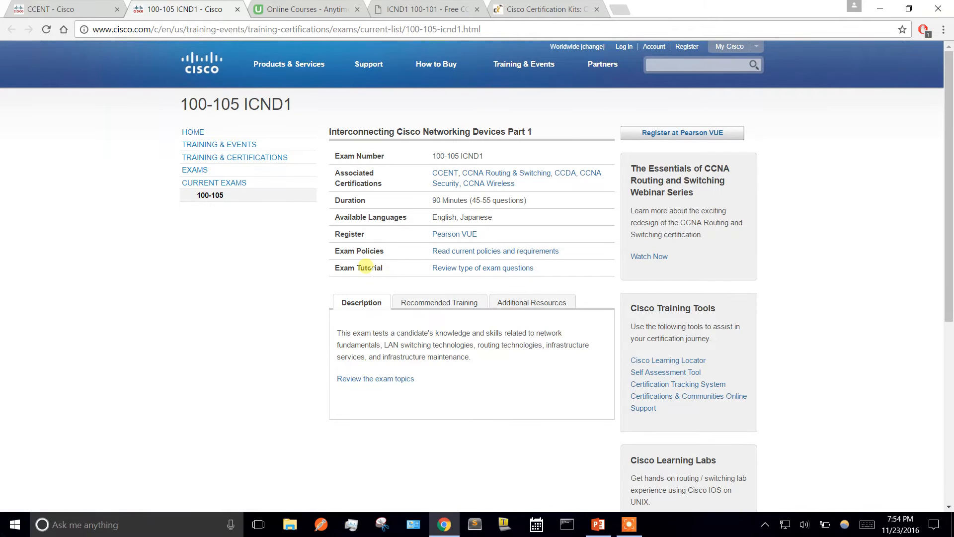
click(483, 268)
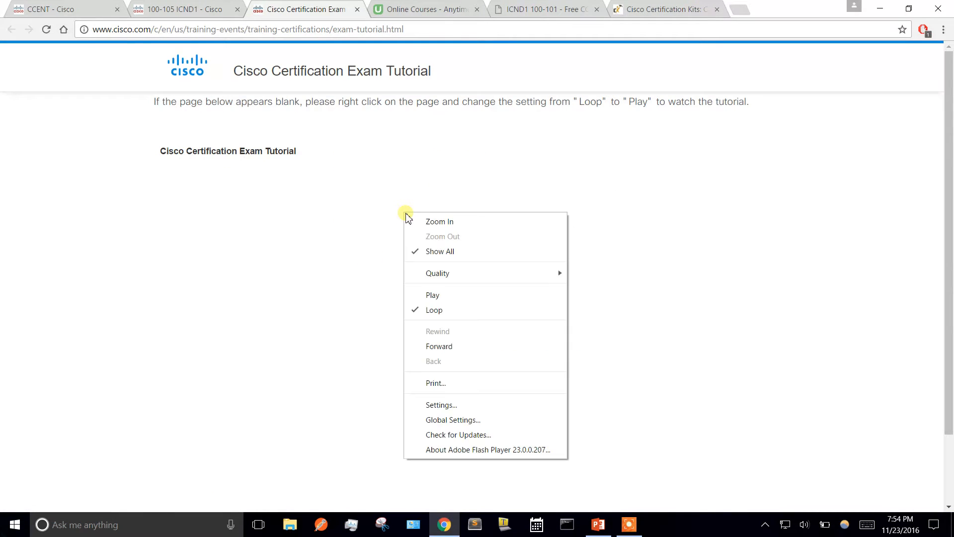
Play the exam tutorial, answering 1000 on the sample question and continuing through the tasks
click(432, 295)
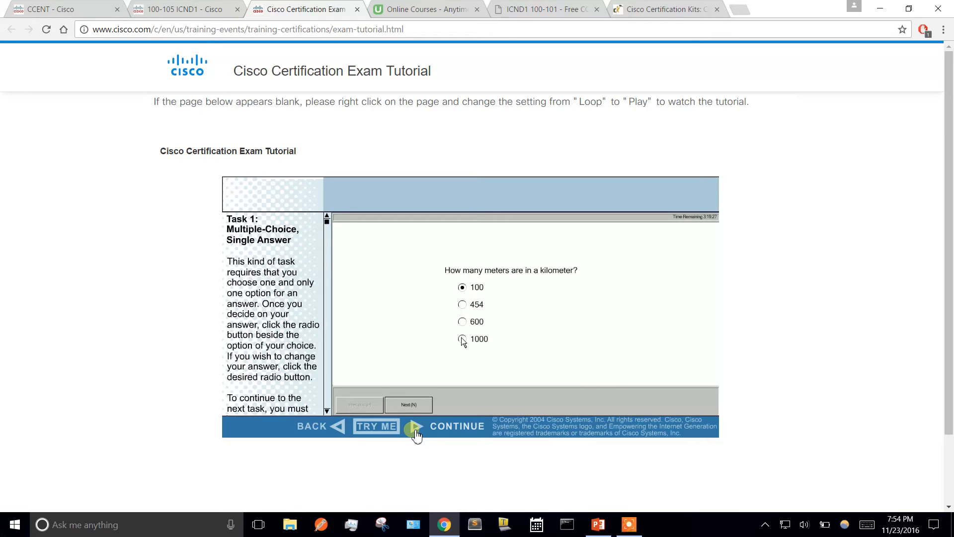
click(462, 338)
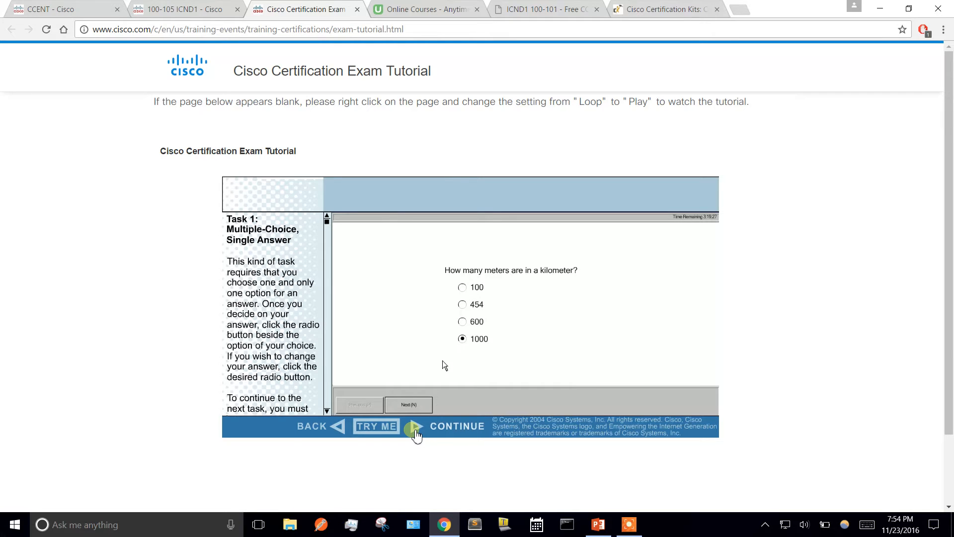
click(409, 404)
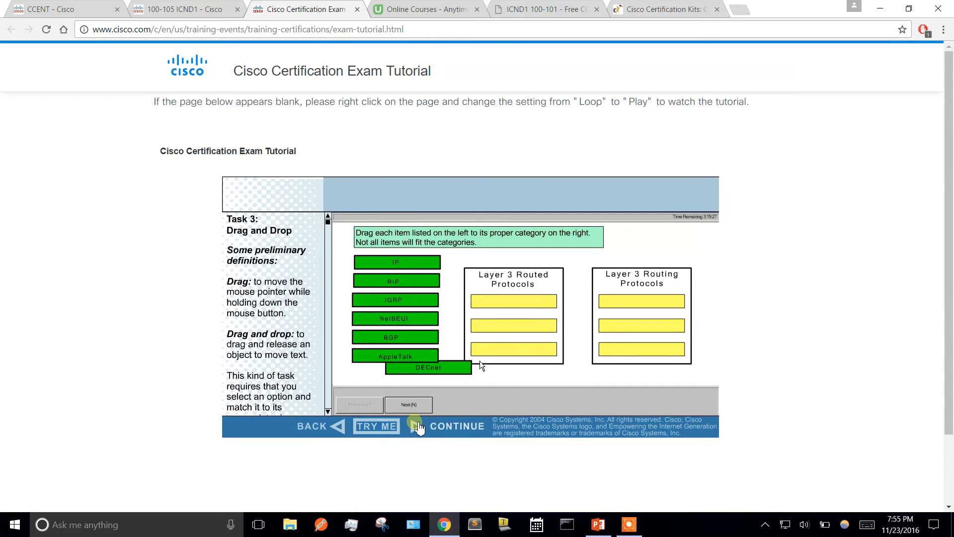
click(407, 404)
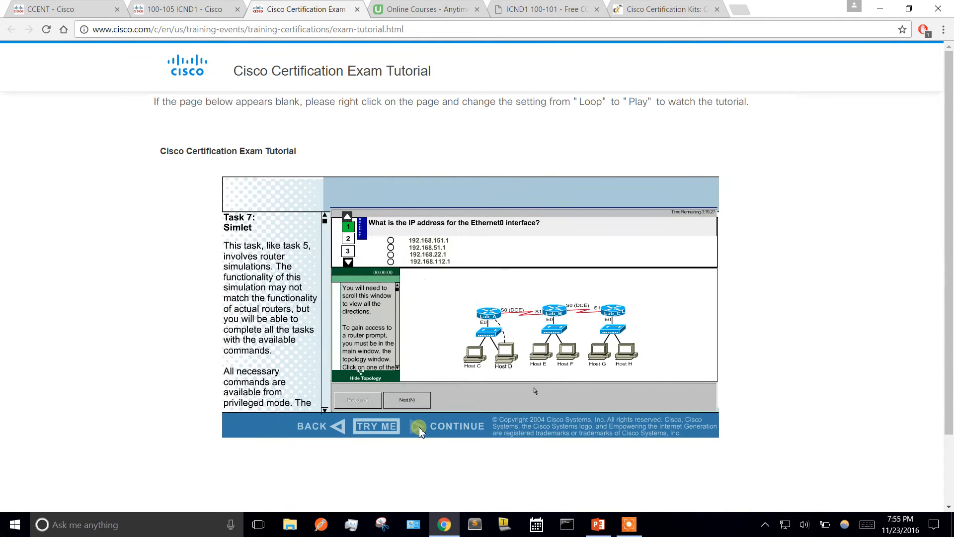
Go back to the Drag and Drop task and sort BGP and DECnet under Layer 3 Routed Protocols
click(341, 427)
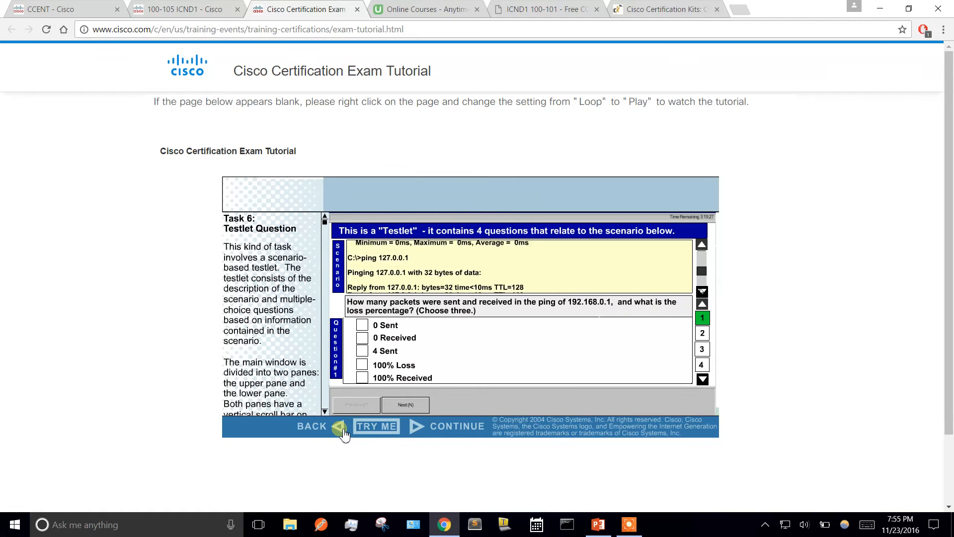
click(406, 404)
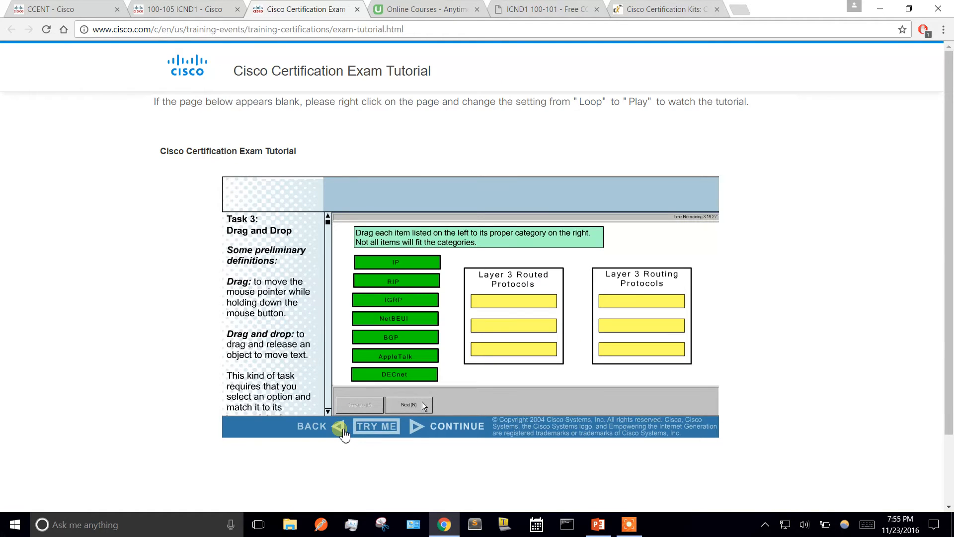
click(597, 524)
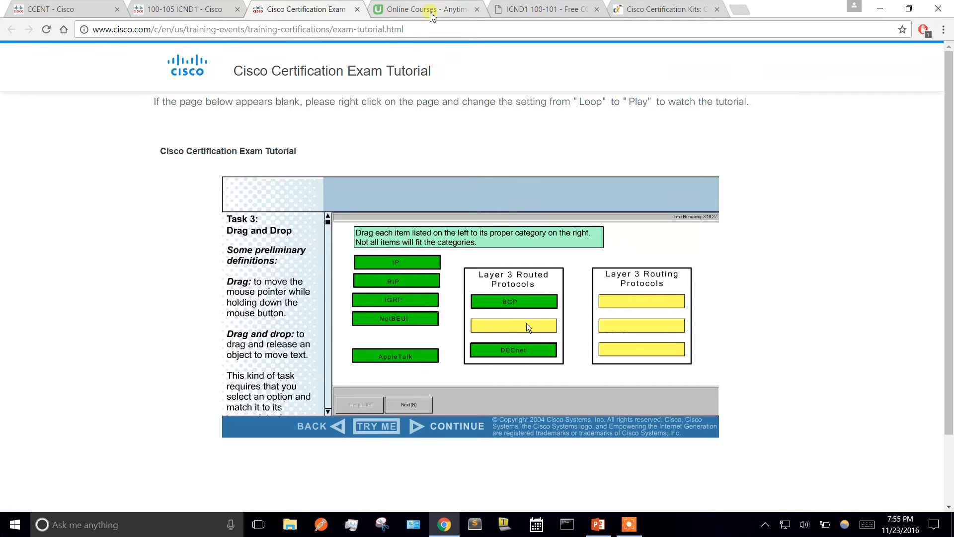
click(423, 9)
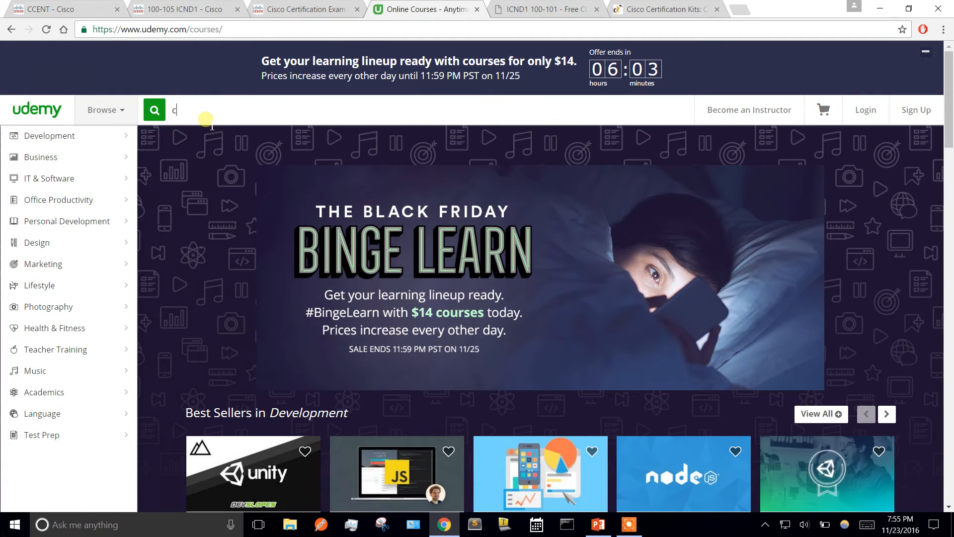
text(cna)
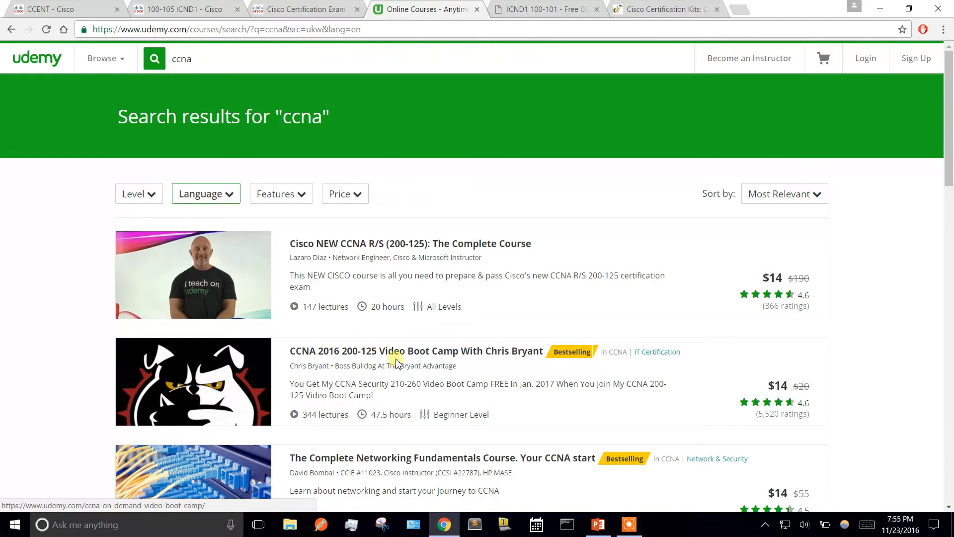
click(417, 351)
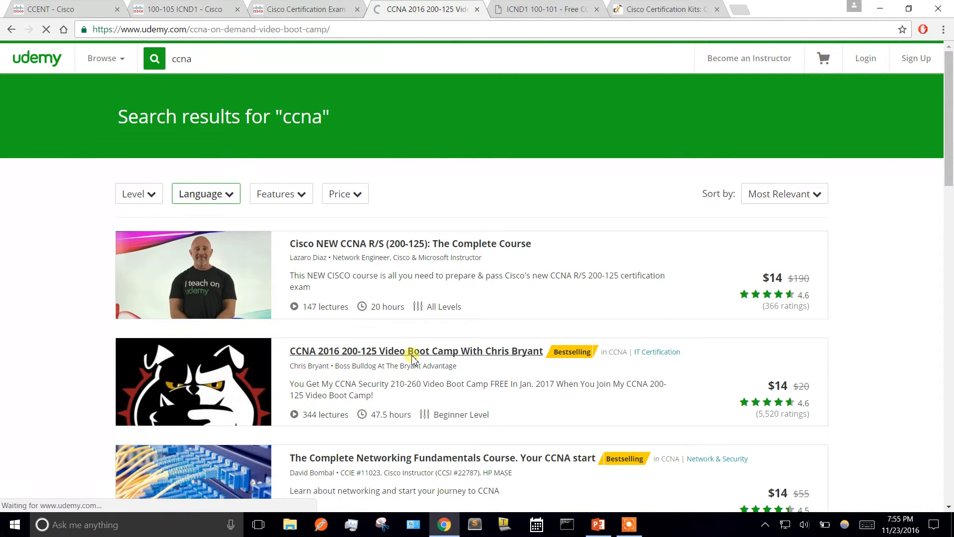
click(417, 351)
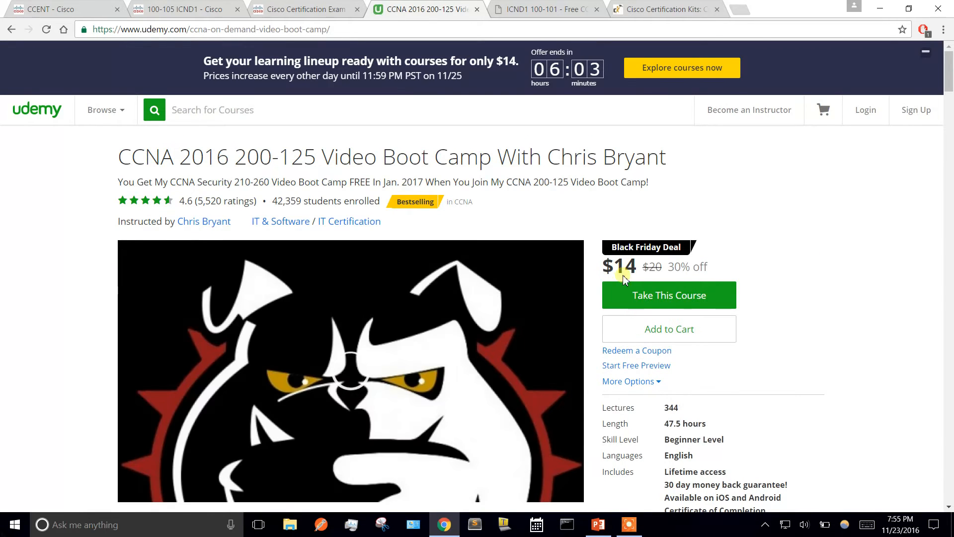
scroll(down, 3)
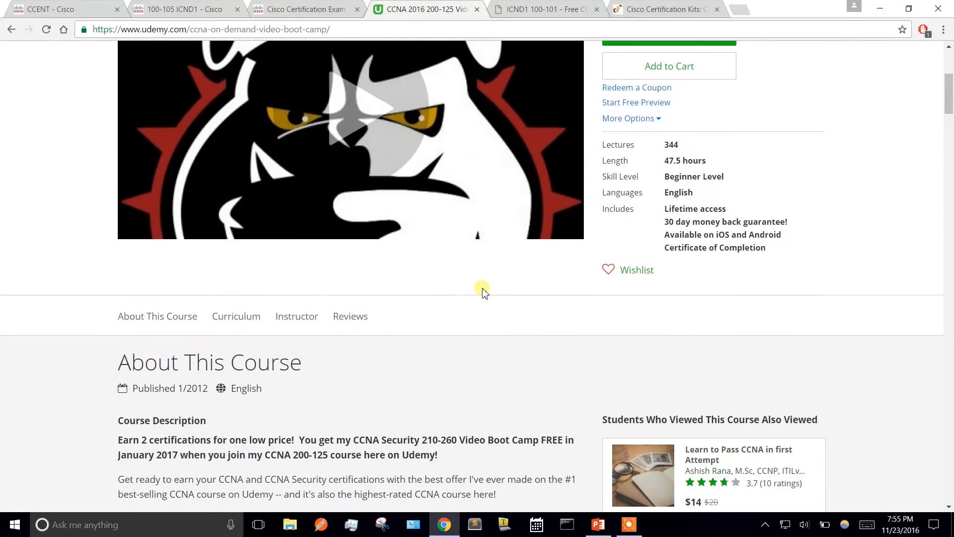
scroll(down, 3)
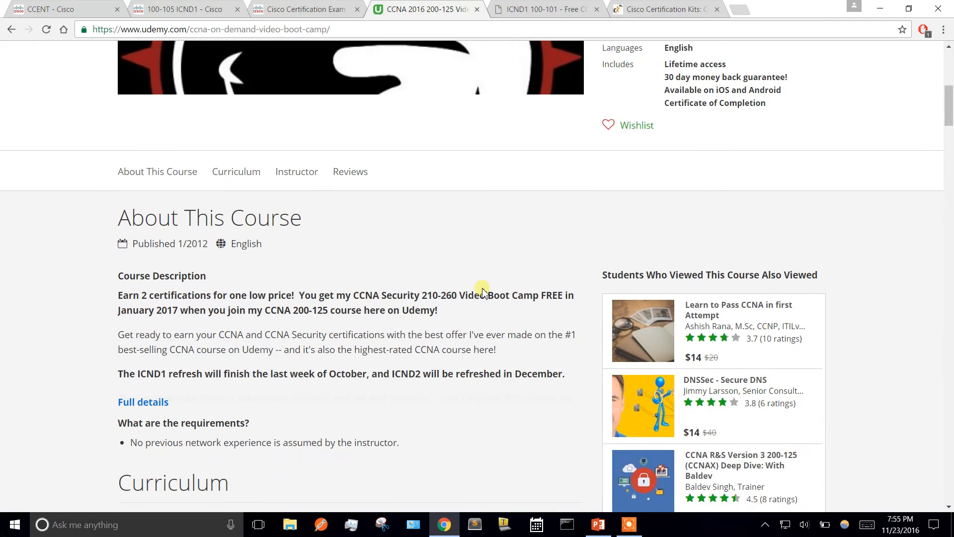
scroll(down, 3)
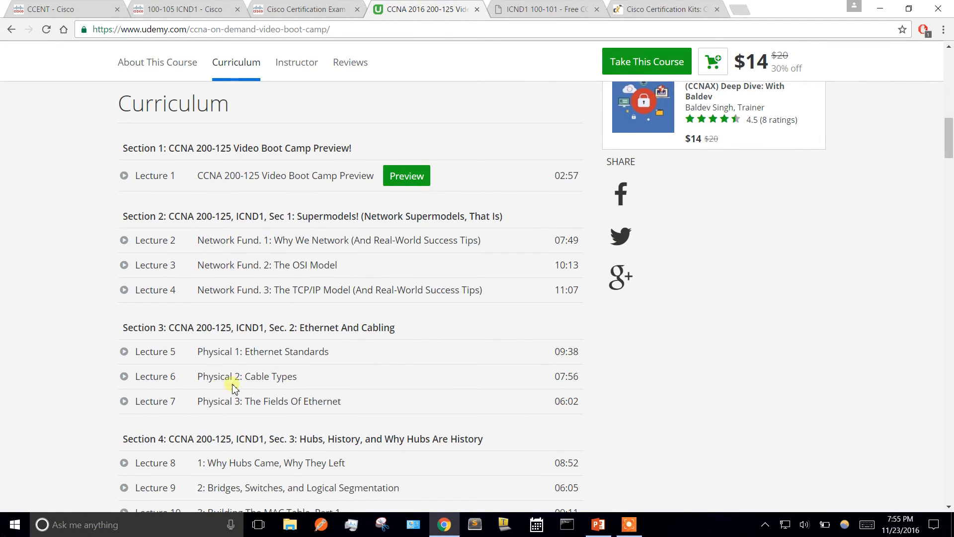
scroll(down, 3)
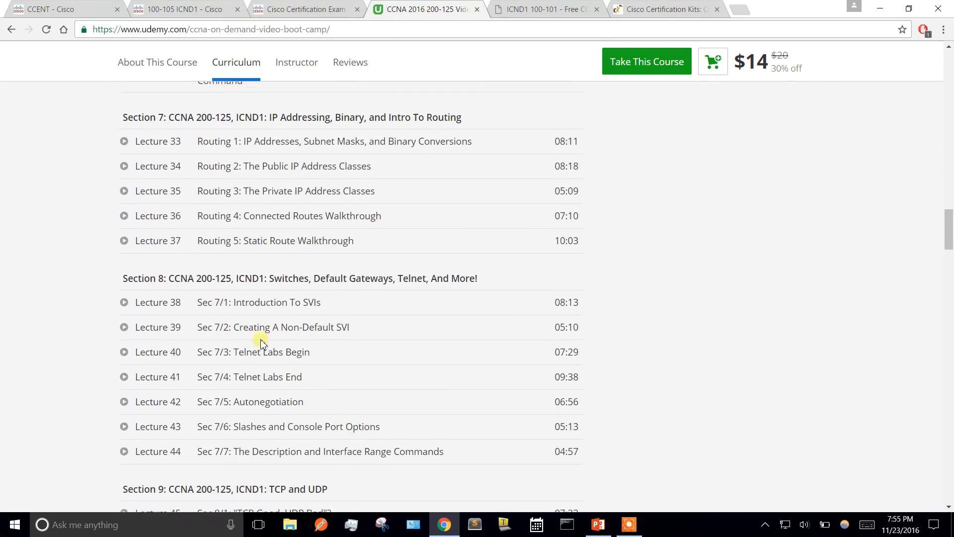
scroll(up, 3)
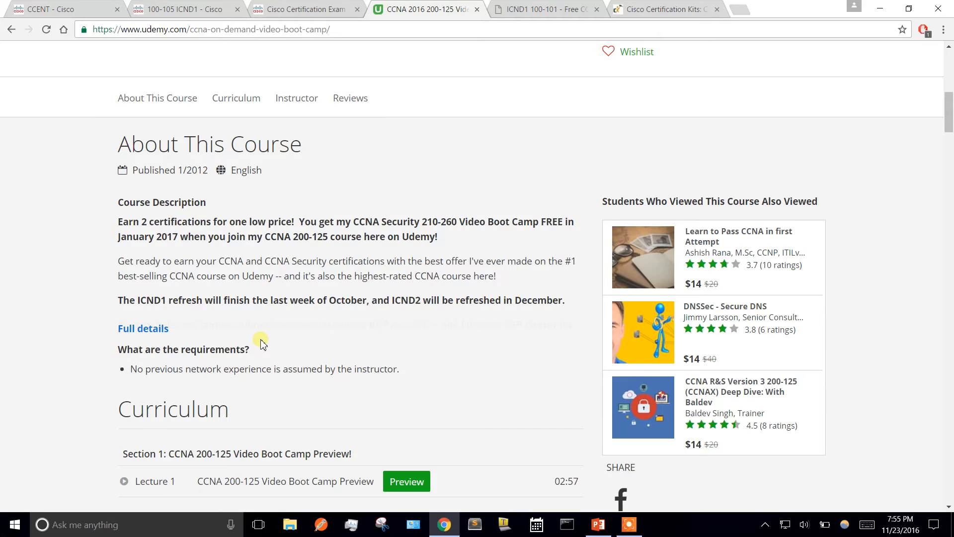
mouse_move(487, 78)
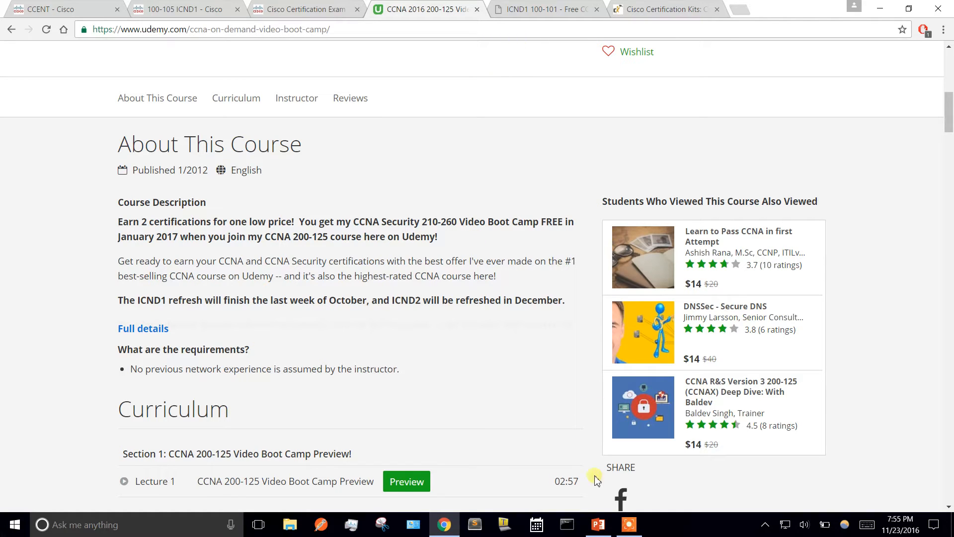
click(597, 523)
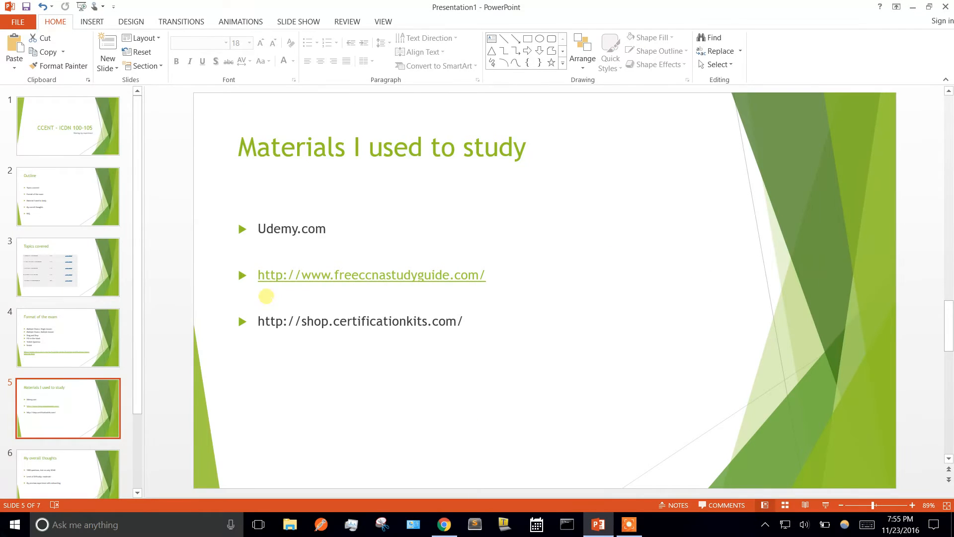
mouse_move(431, 468)
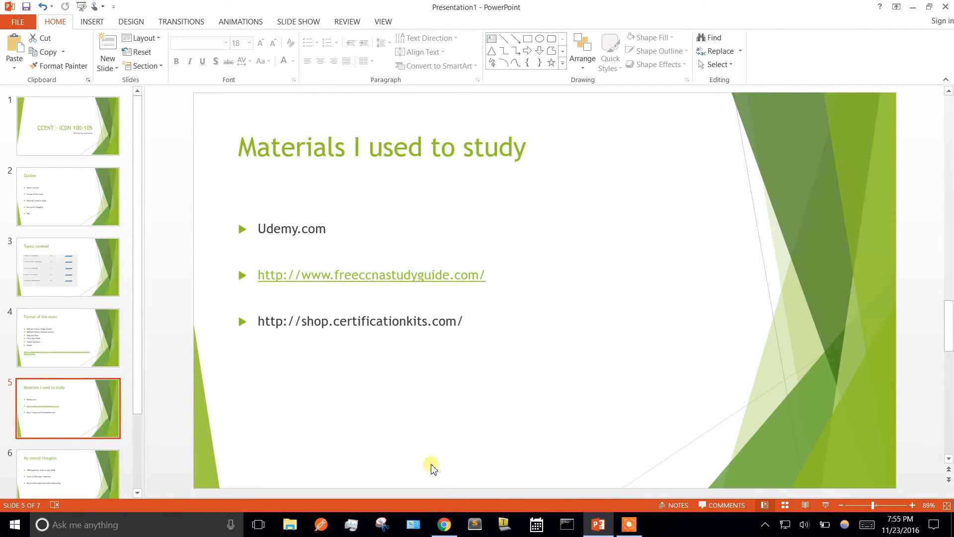
click(443, 523)
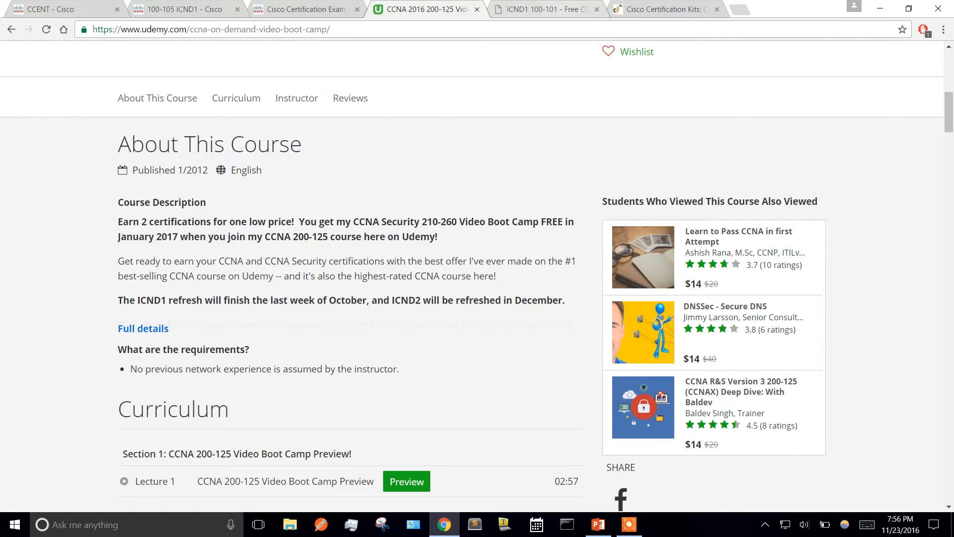
Show the Free CCNA Study Guide's ICND1 chapter list, then the CertificationKits lab kit shop
click(545, 9)
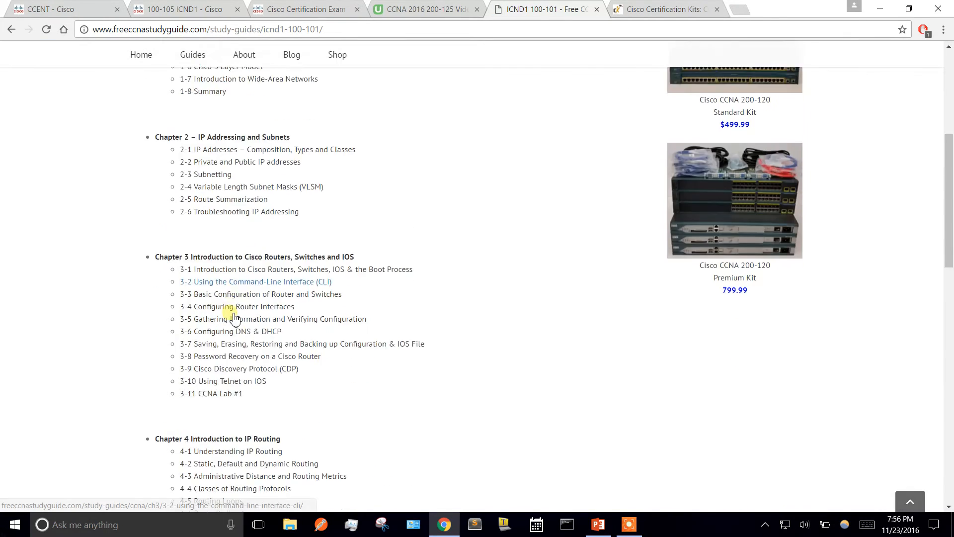
click(663, 9)
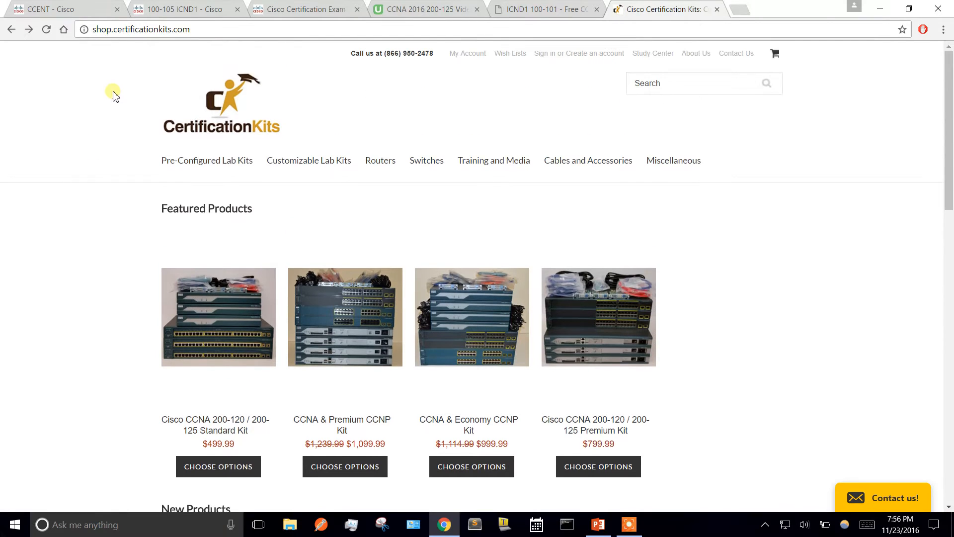
mouse_move(261, 146)
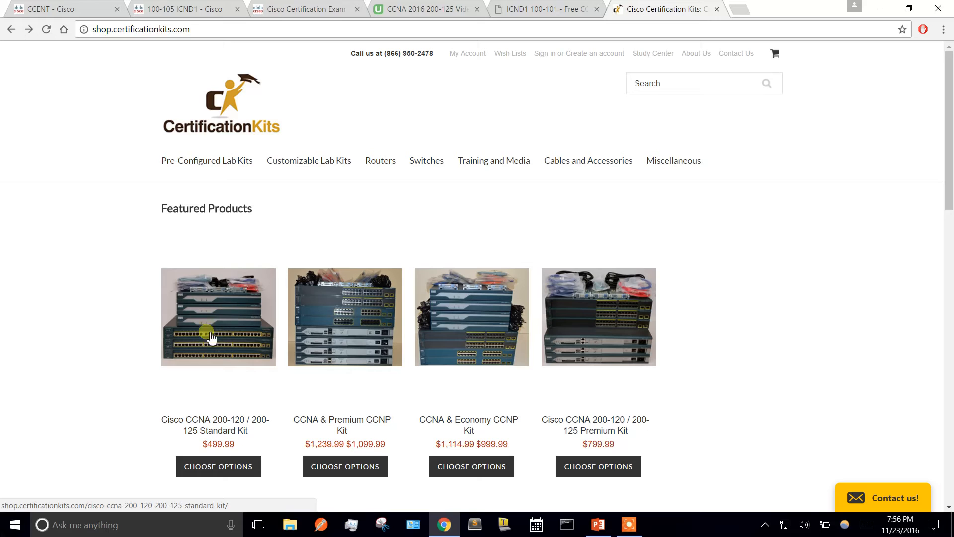
mouse_move(230, 431)
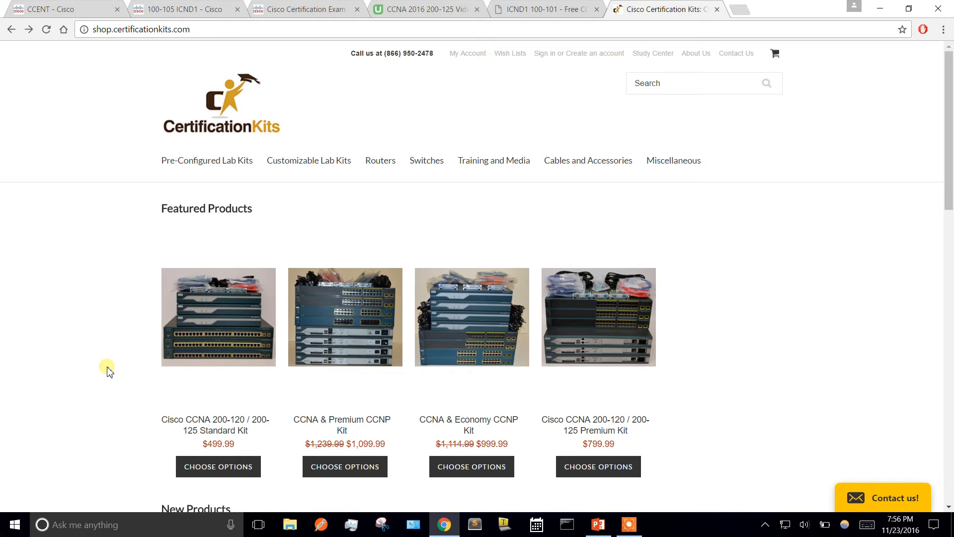
mouse_move(120, 349)
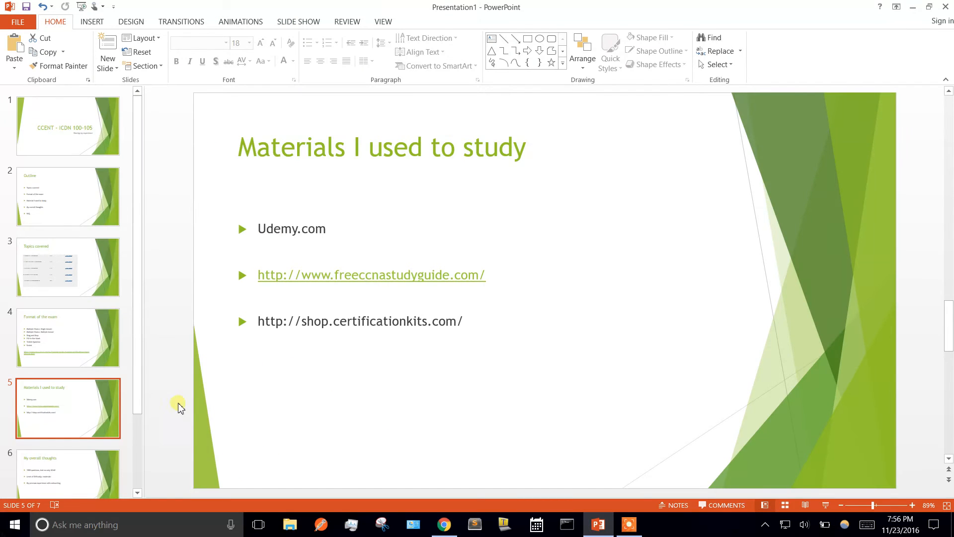
Scroll the deck from the Materials I used to study slide toward My overall thoughts
scroll(down, 3)
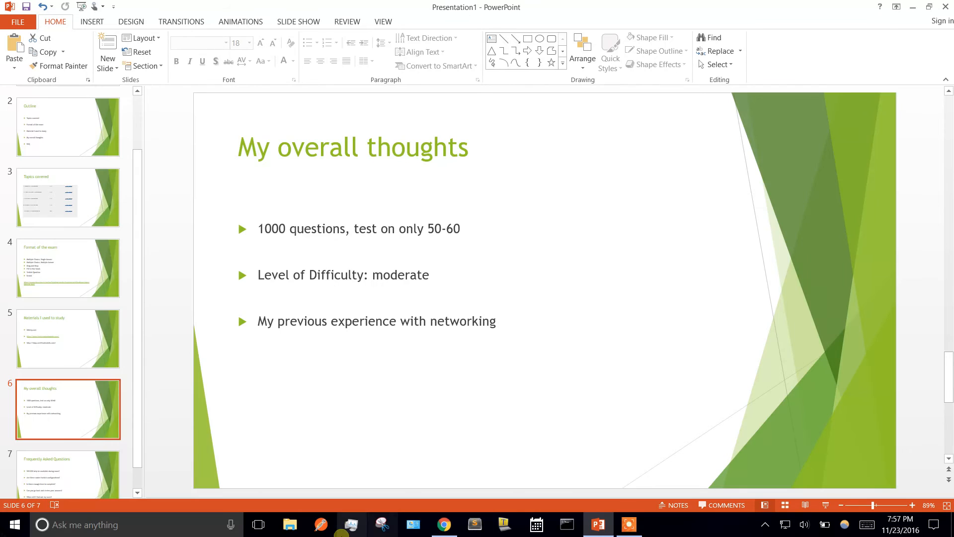
mouse_move(465, 340)
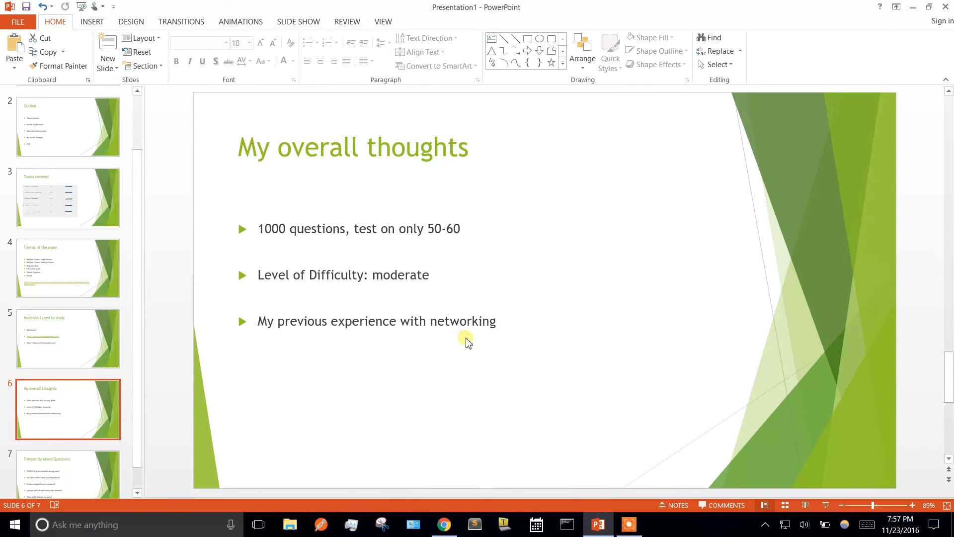
mouse_move(460, 367)
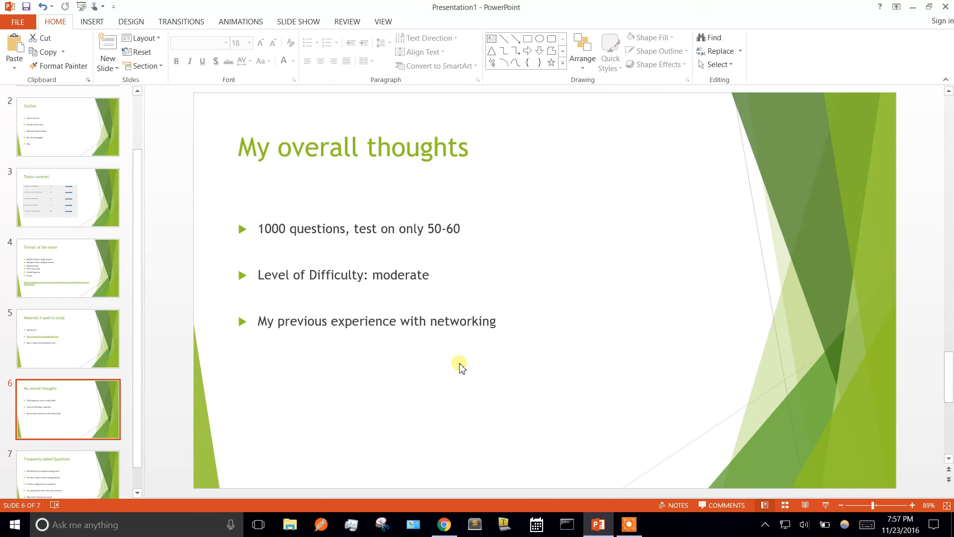
Show the Frequently Asked Questions slide with its five exam questions
click(68, 453)
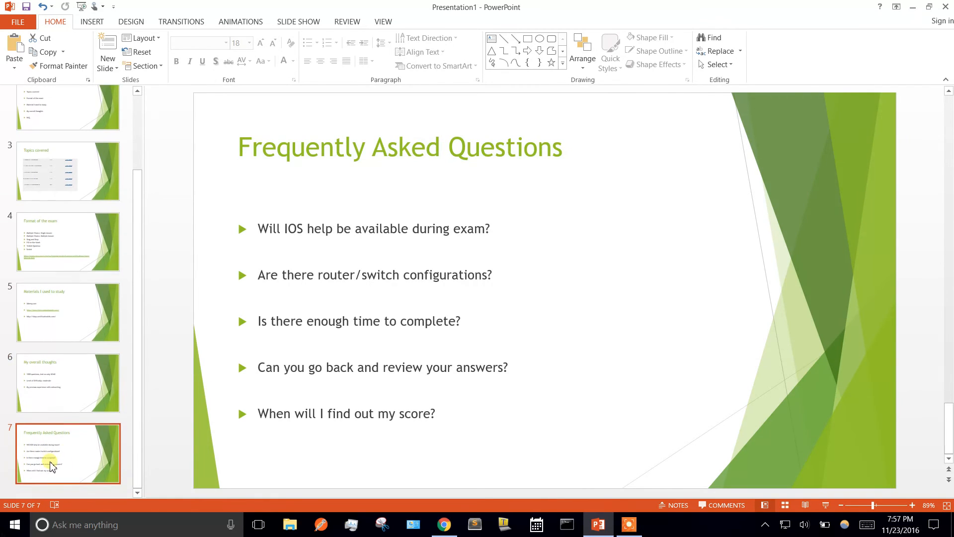
mouse_move(551, 255)
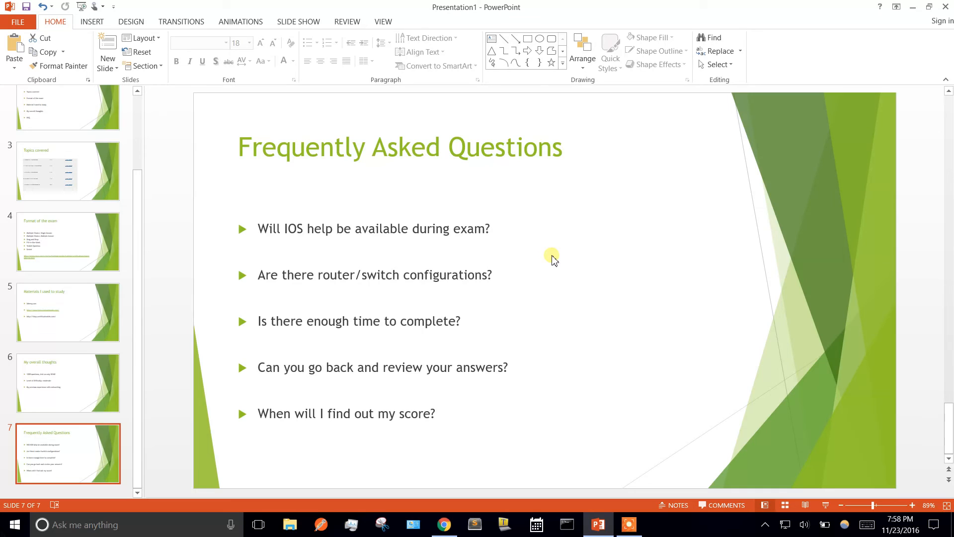
mouse_move(543, 256)
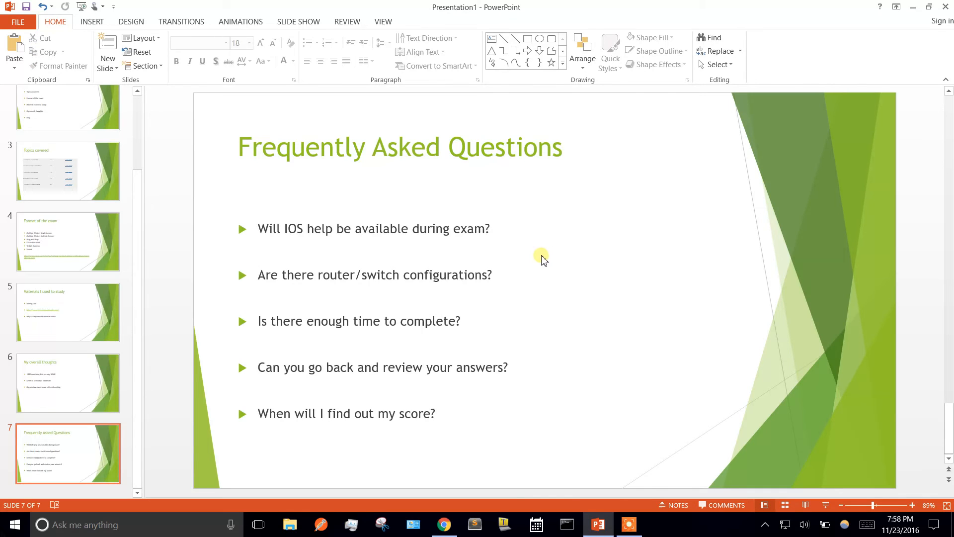
mouse_move(479, 248)
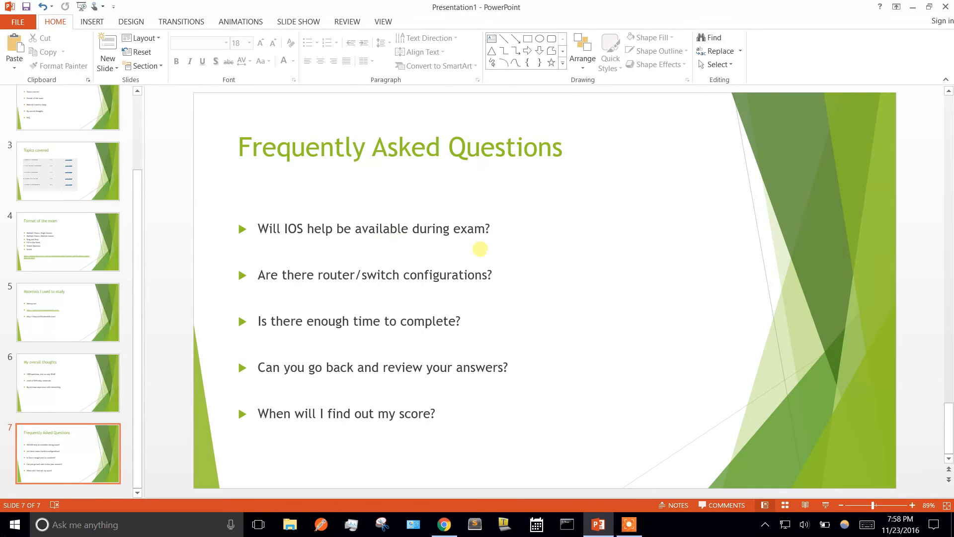
double_click(430, 275)
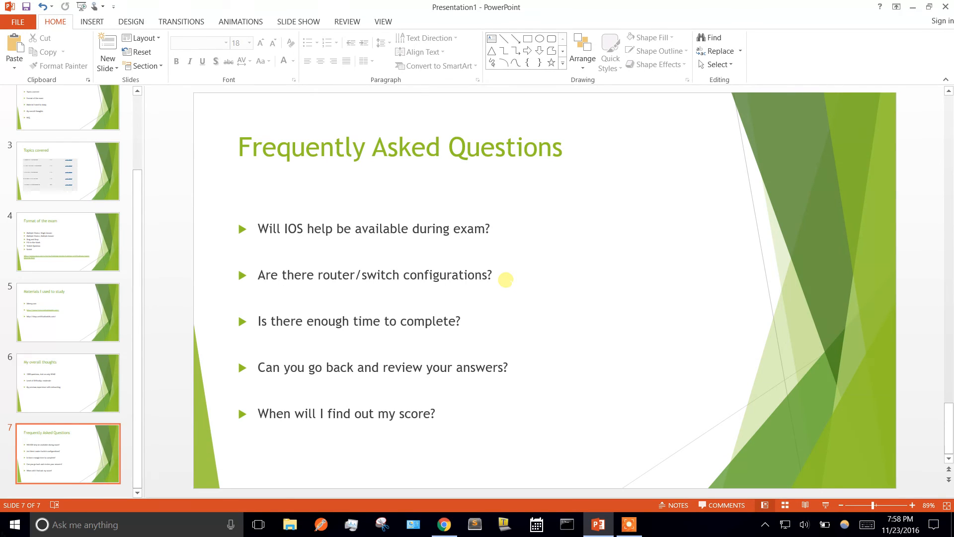
mouse_move(377, 324)
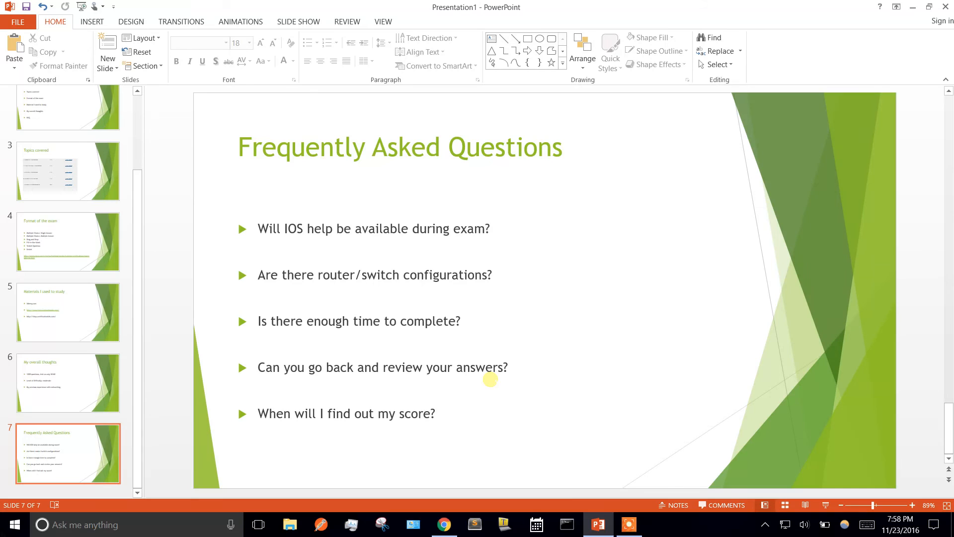
mouse_move(440, 419)
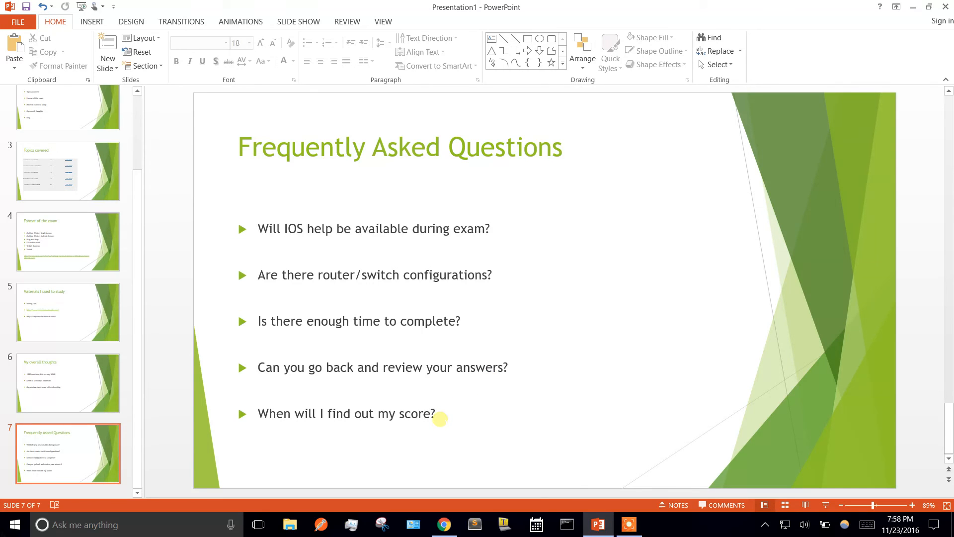
mouse_move(458, 416)
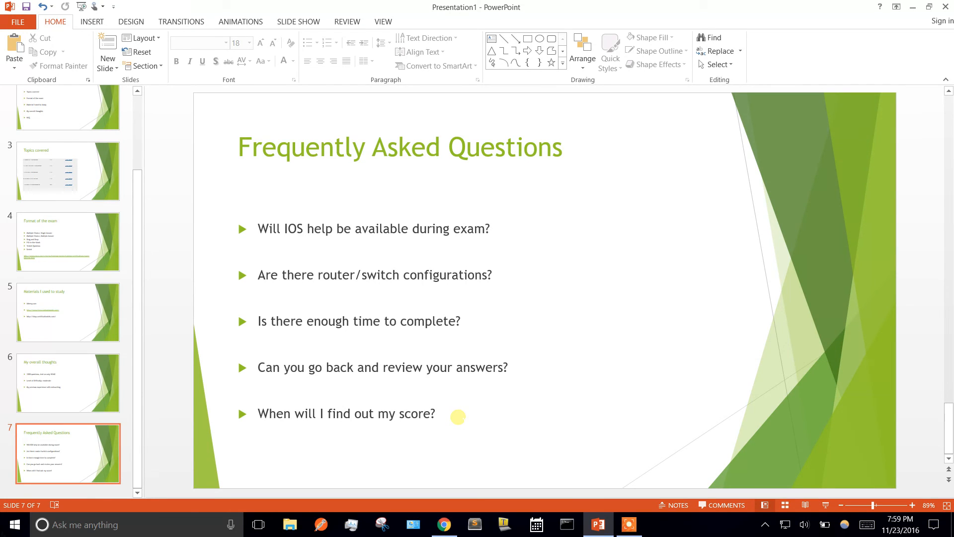
mouse_move(334, 330)
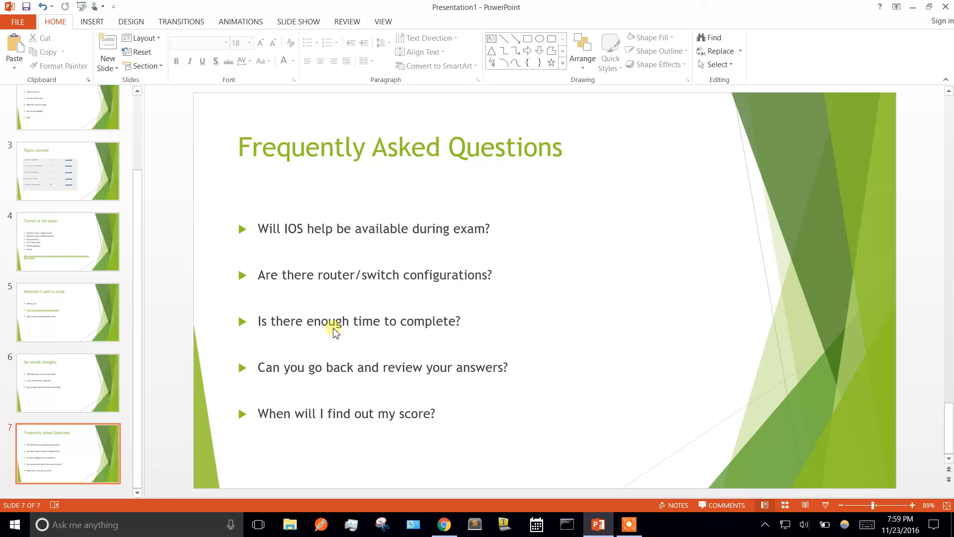
Flip between the Topics covered and Frequently Asked Questions slides twice, then show My overall thoughts
click(67, 171)
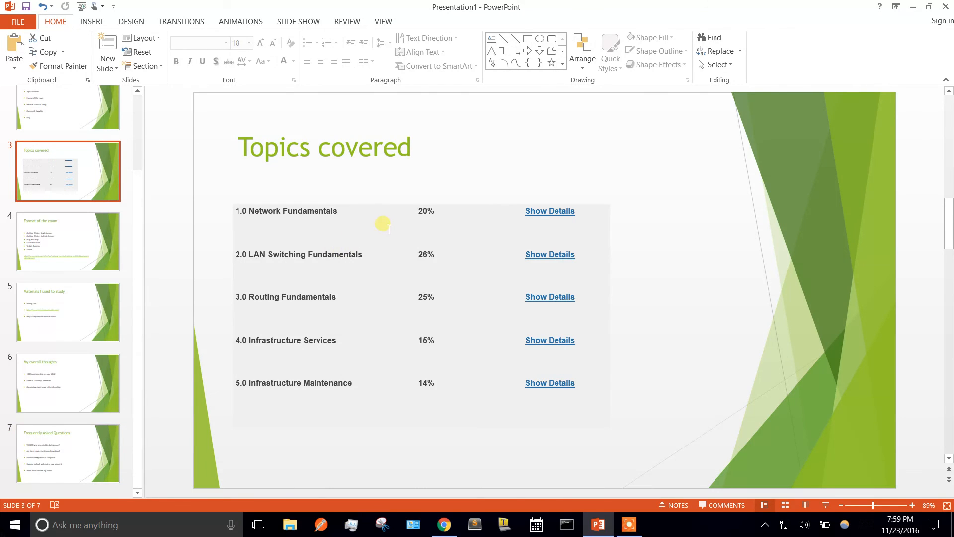
mouse_move(401, 319)
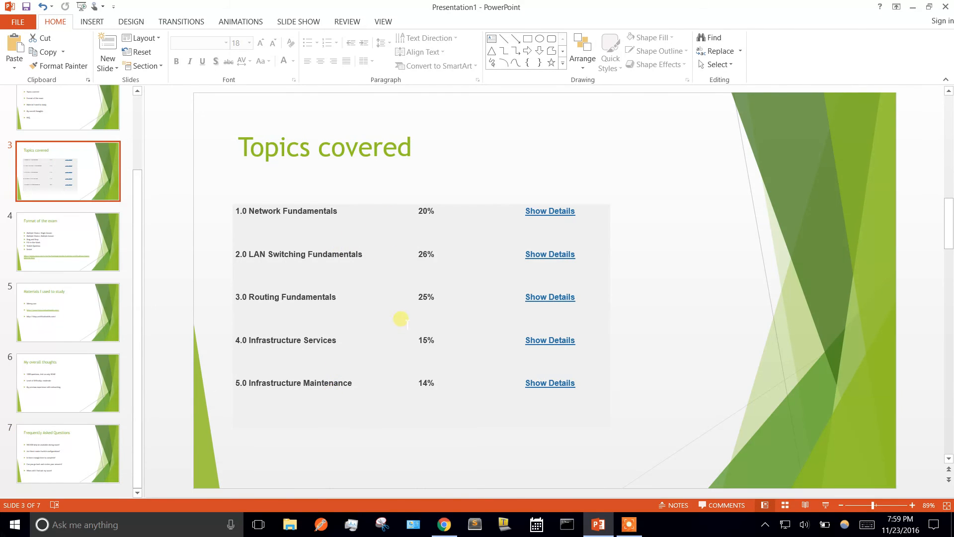
mouse_move(117, 258)
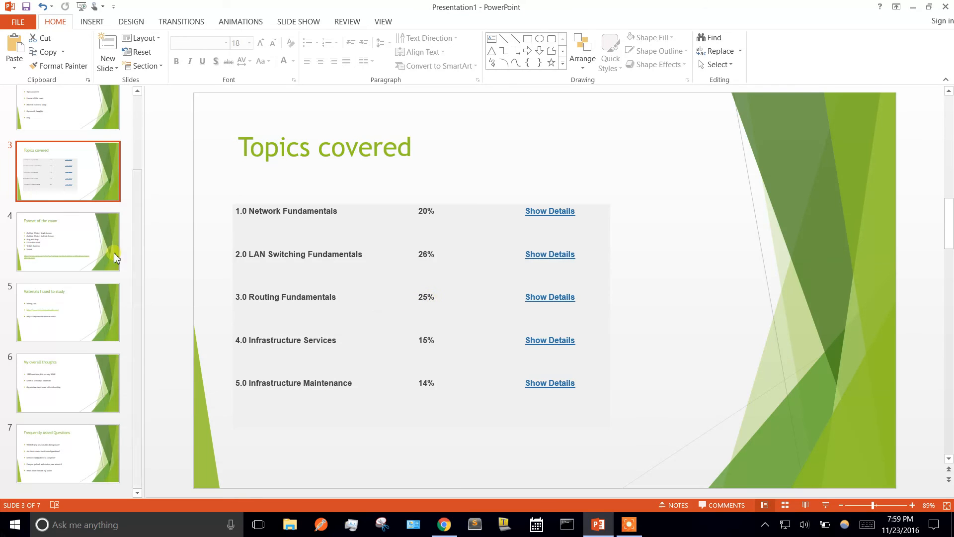
click(69, 455)
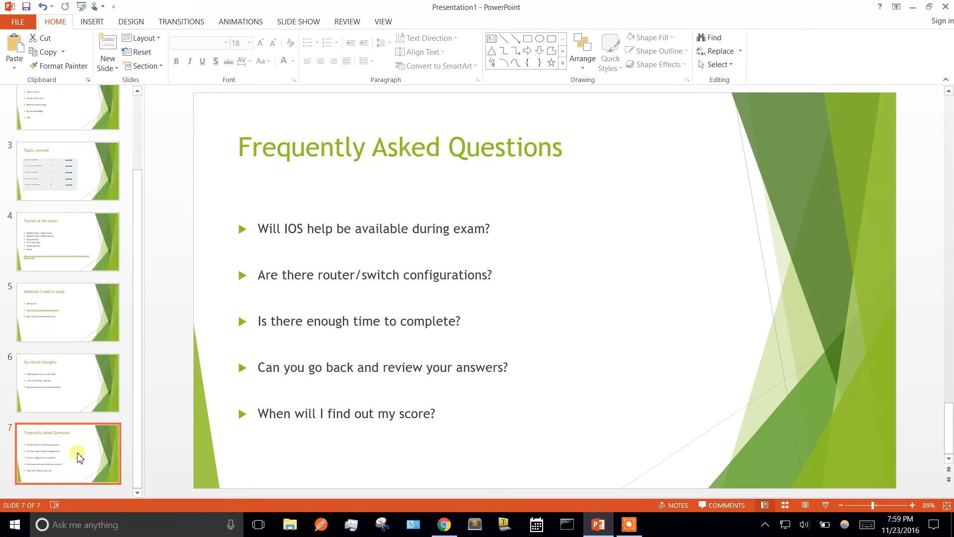
mouse_move(443, 412)
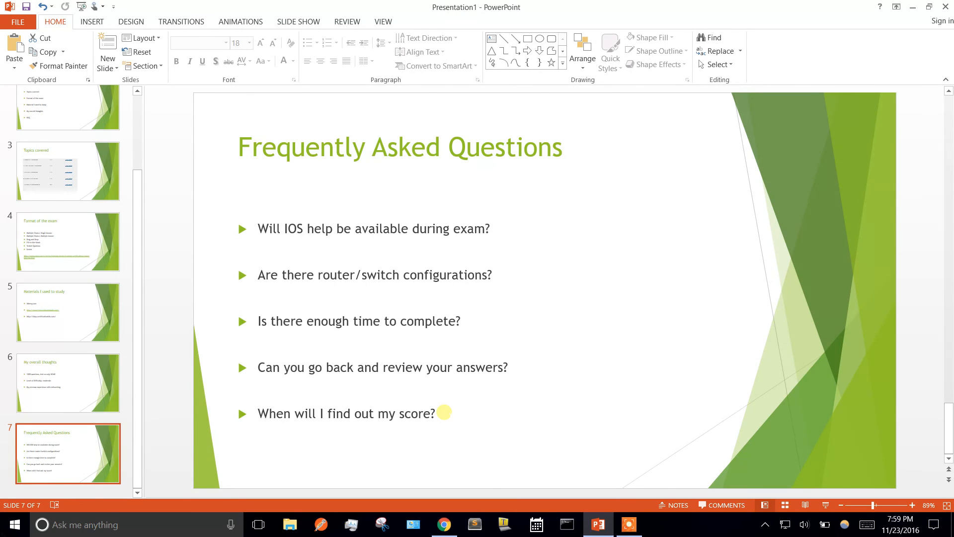
mouse_move(141, 312)
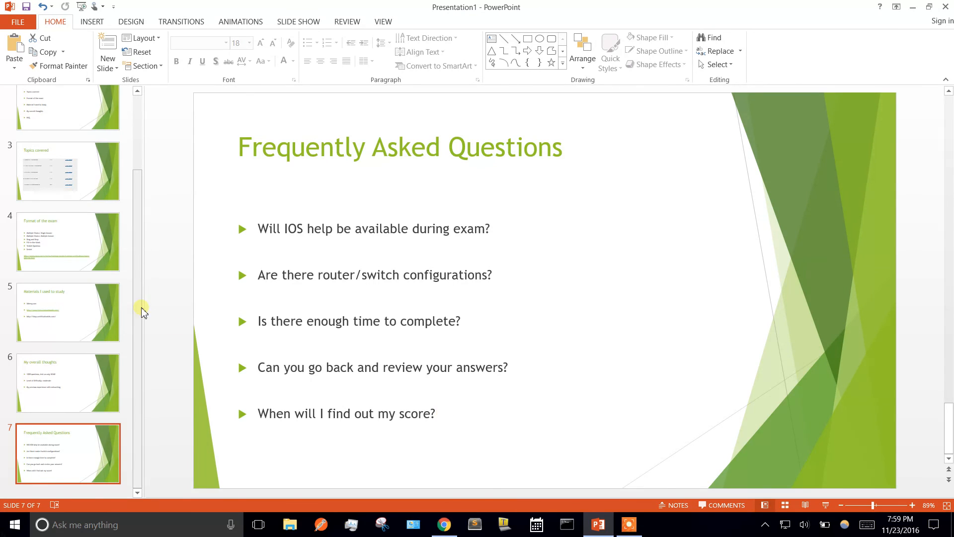
click(68, 171)
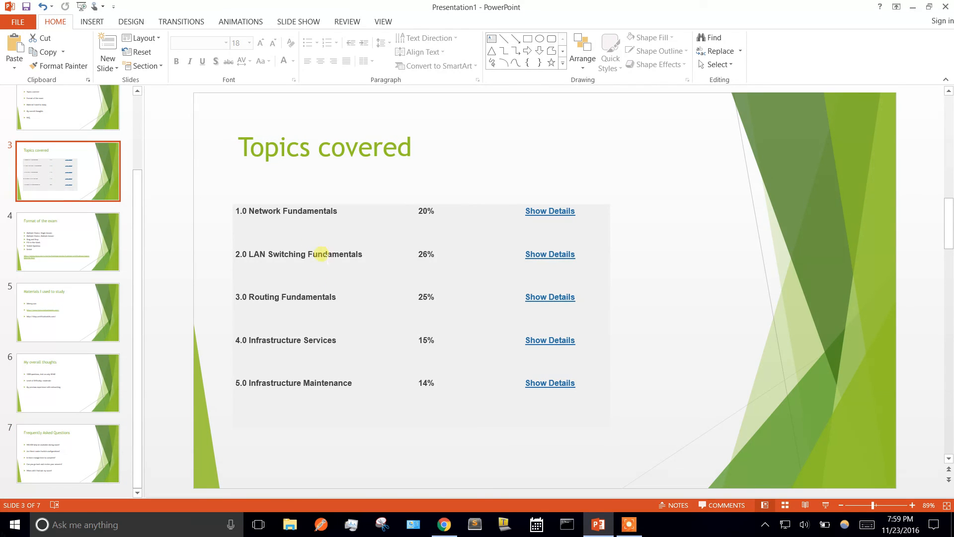
mouse_move(428, 384)
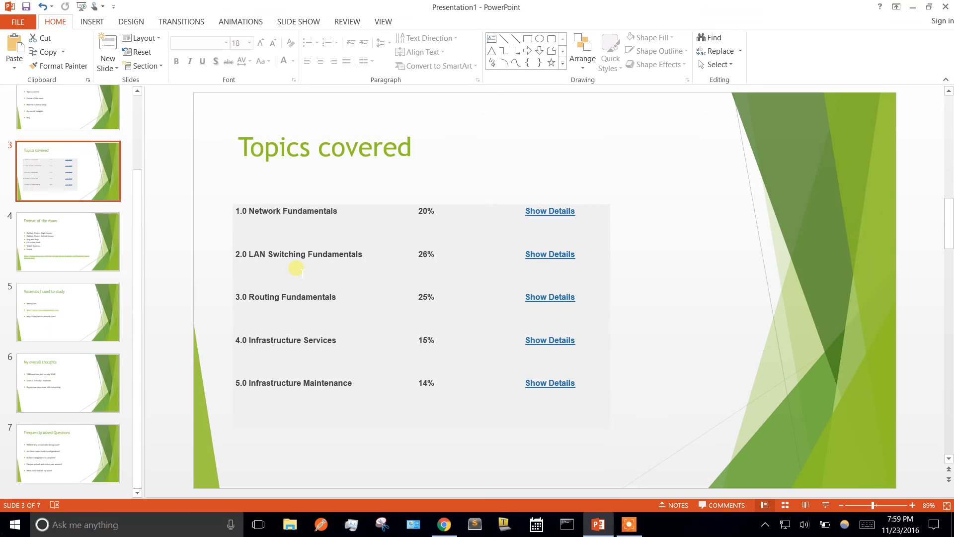
click(68, 453)
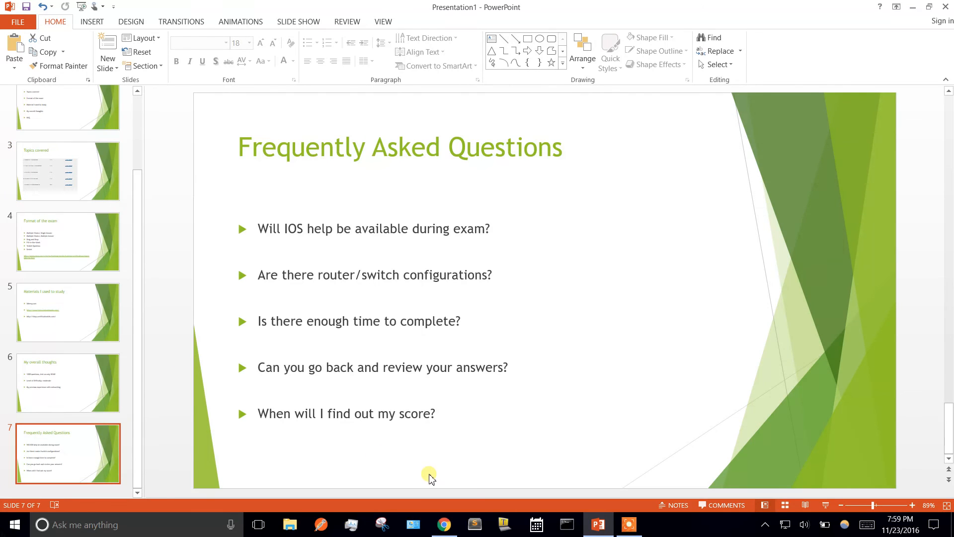
mouse_move(458, 454)
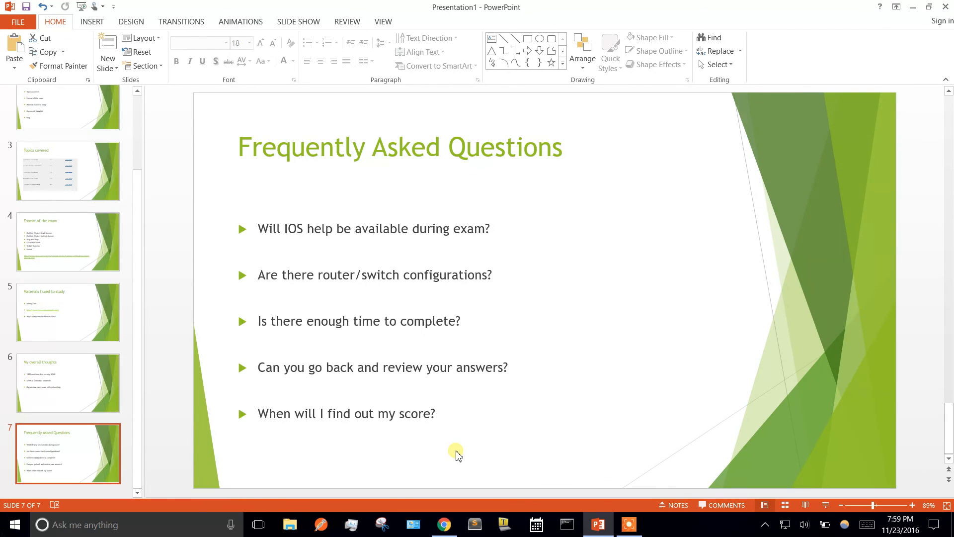
click(69, 382)
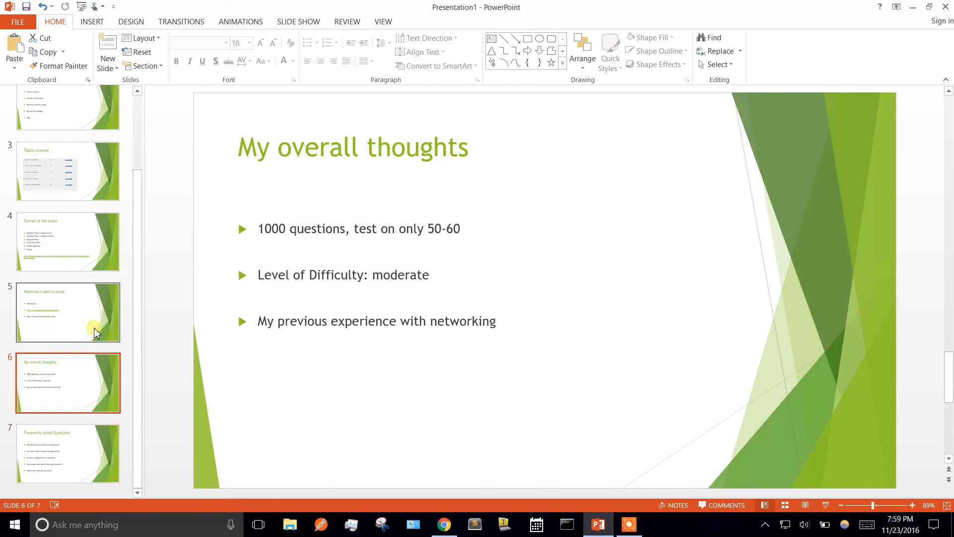
Show Topics covered, then Outline, then land back on the Frequently Asked Questions slide
click(67, 171)
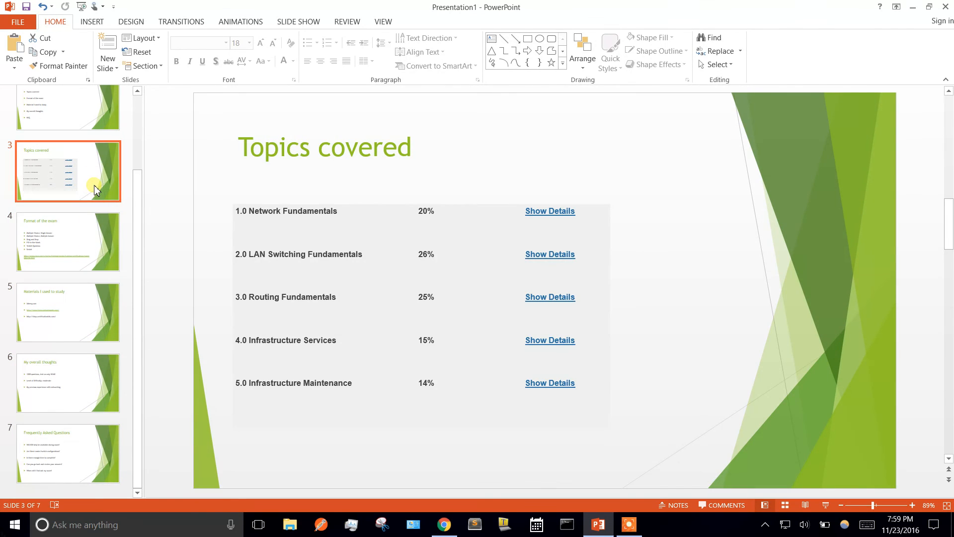
click(68, 126)
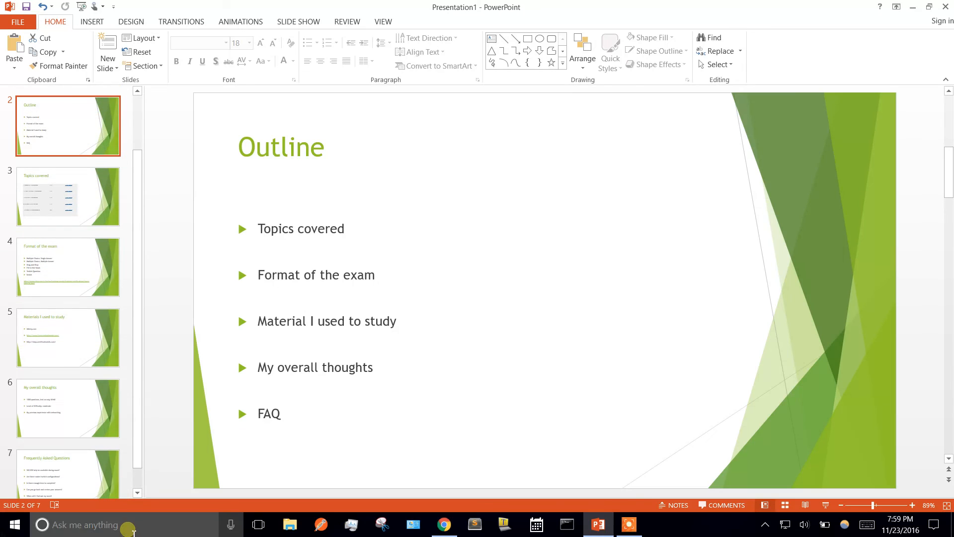
click(67, 454)
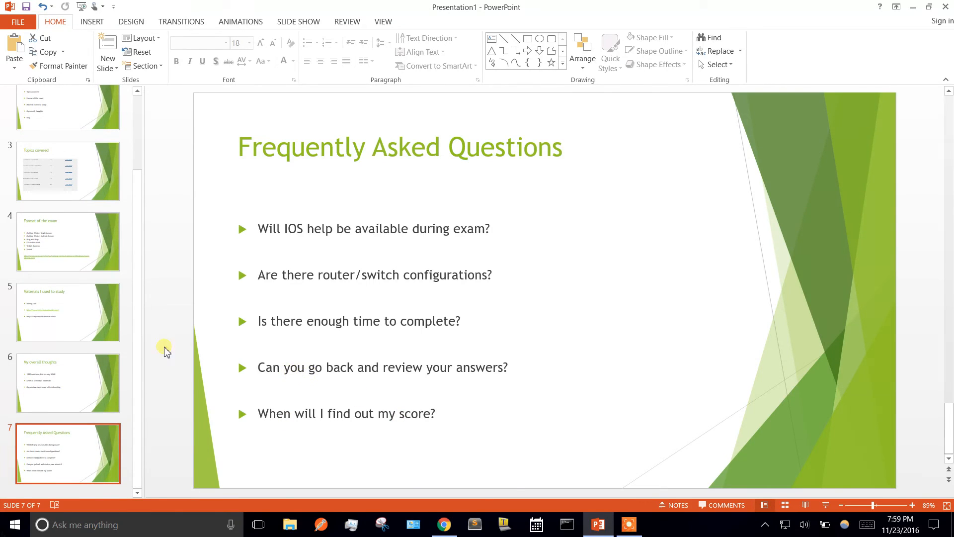
mouse_move(416, 413)
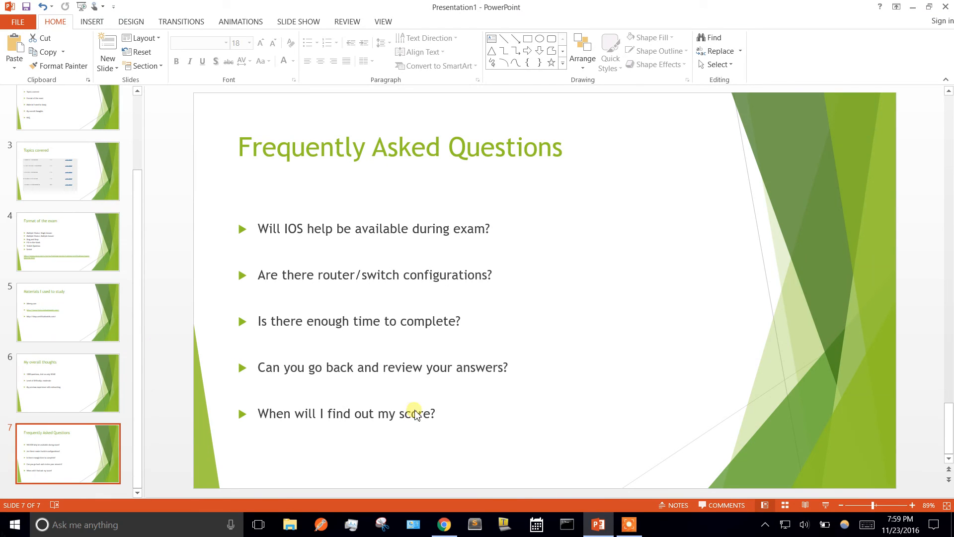
mouse_move(643, 505)
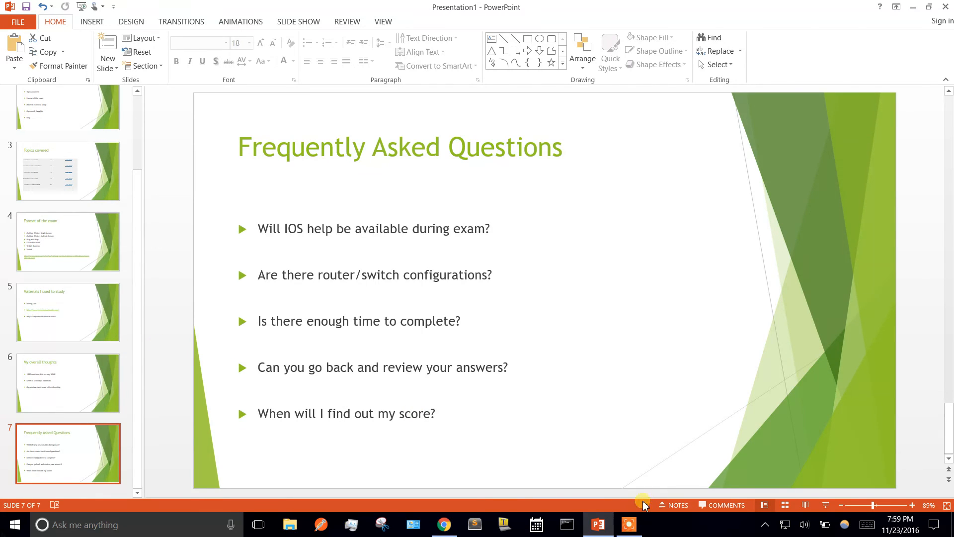